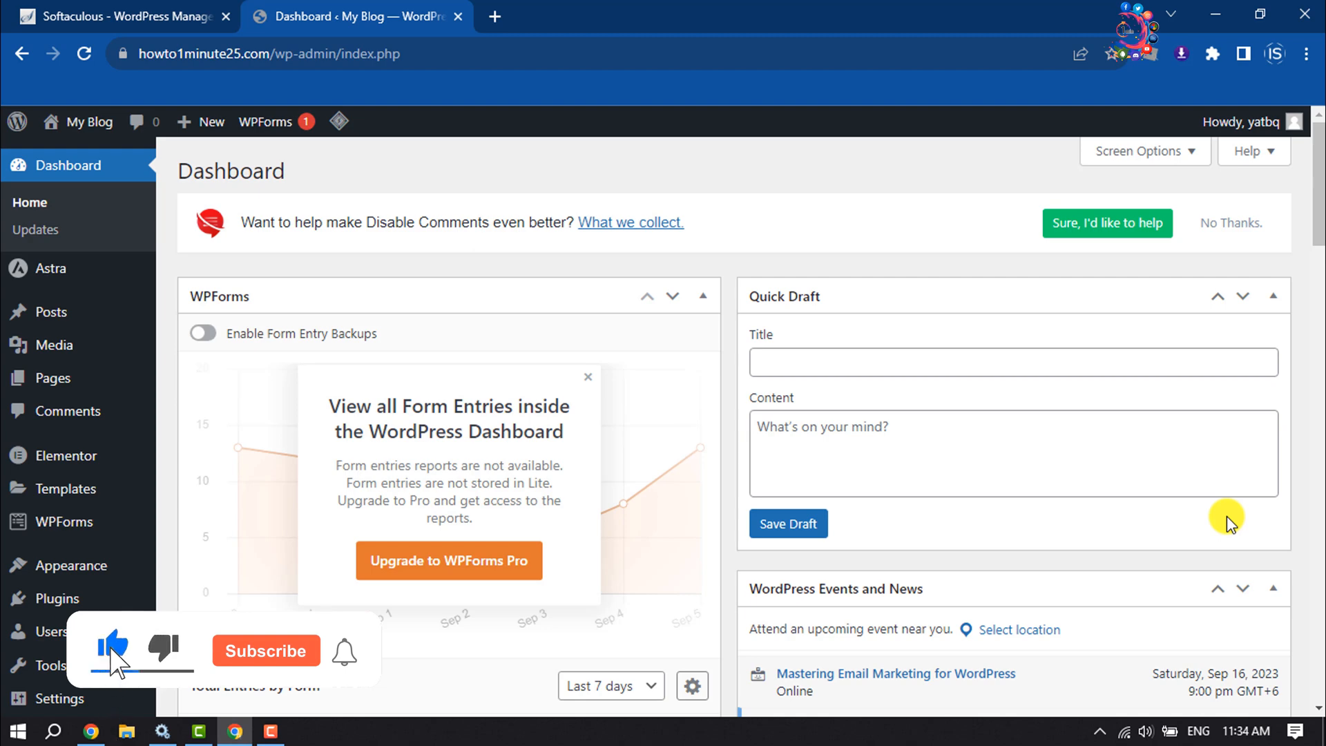
Search Plugins > Add New for 'clean', choosing the 'cleantalk' suggestion
left_click(266, 651)
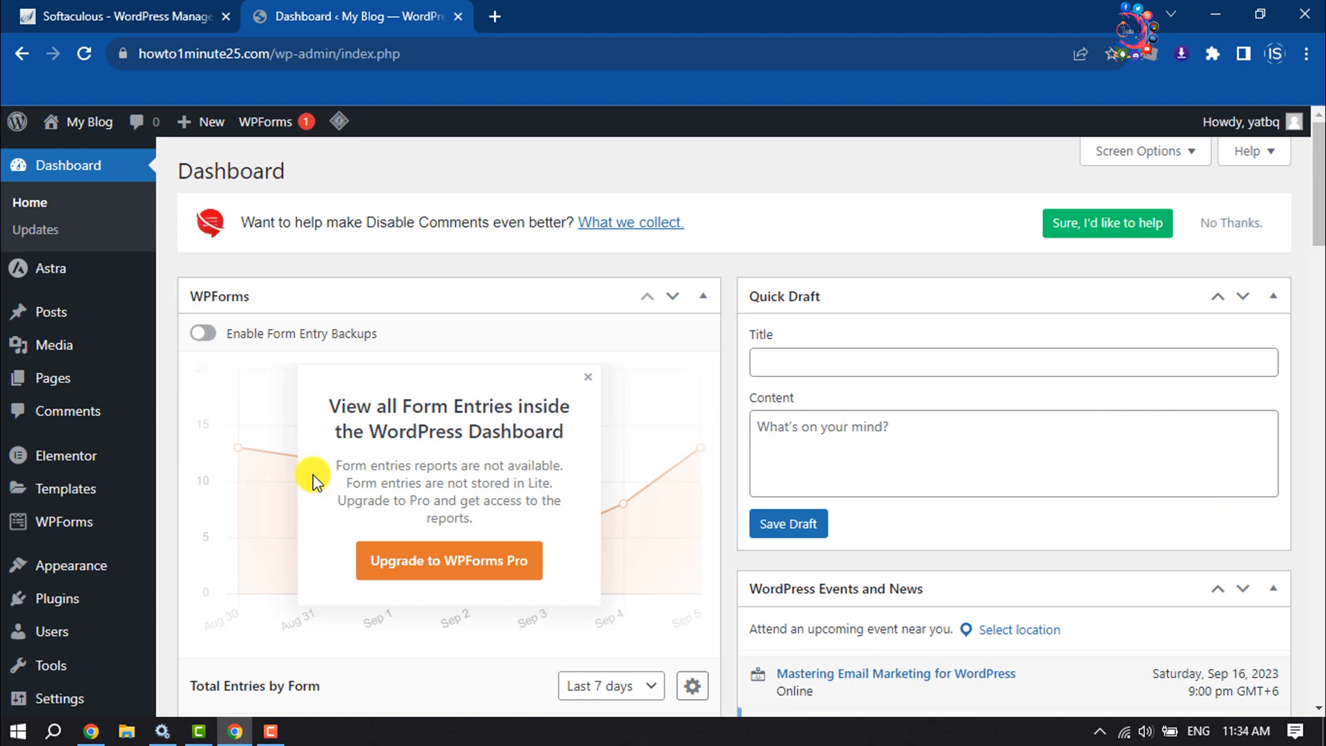
mouse_move(57, 598)
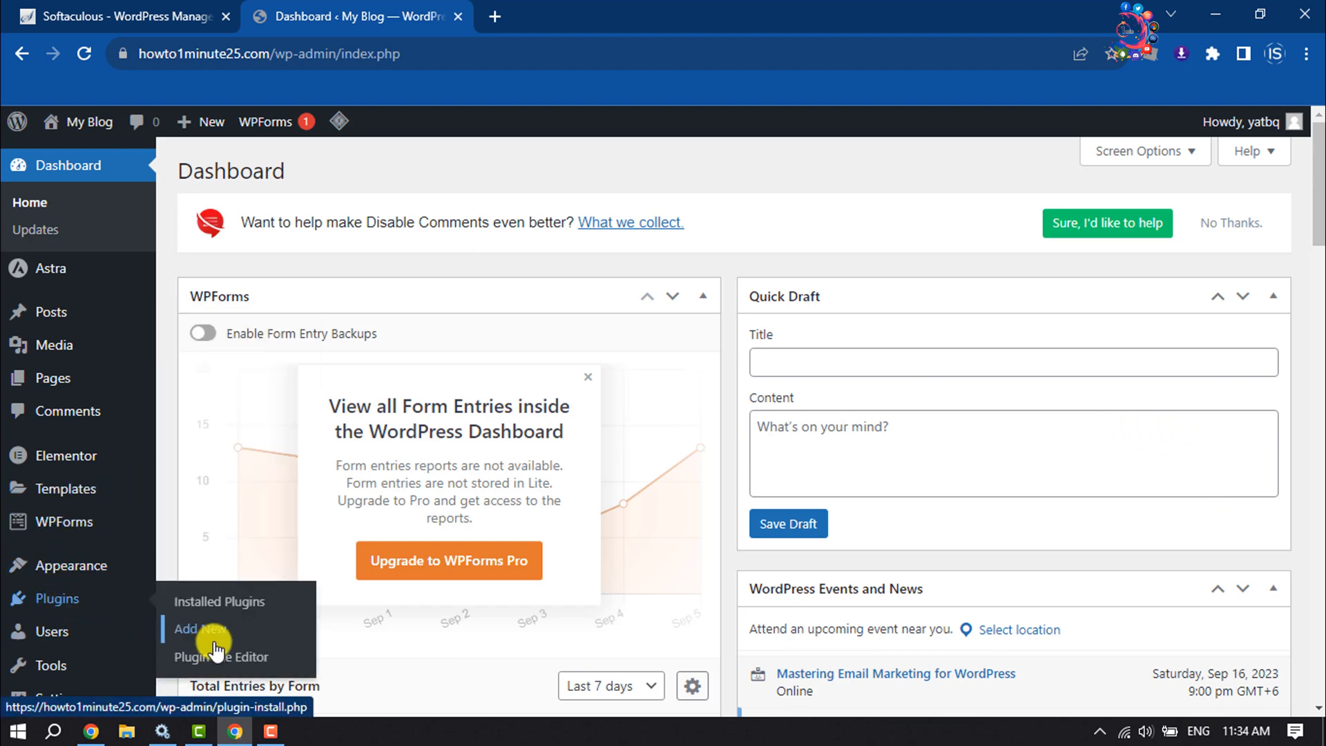
left_click(200, 629)
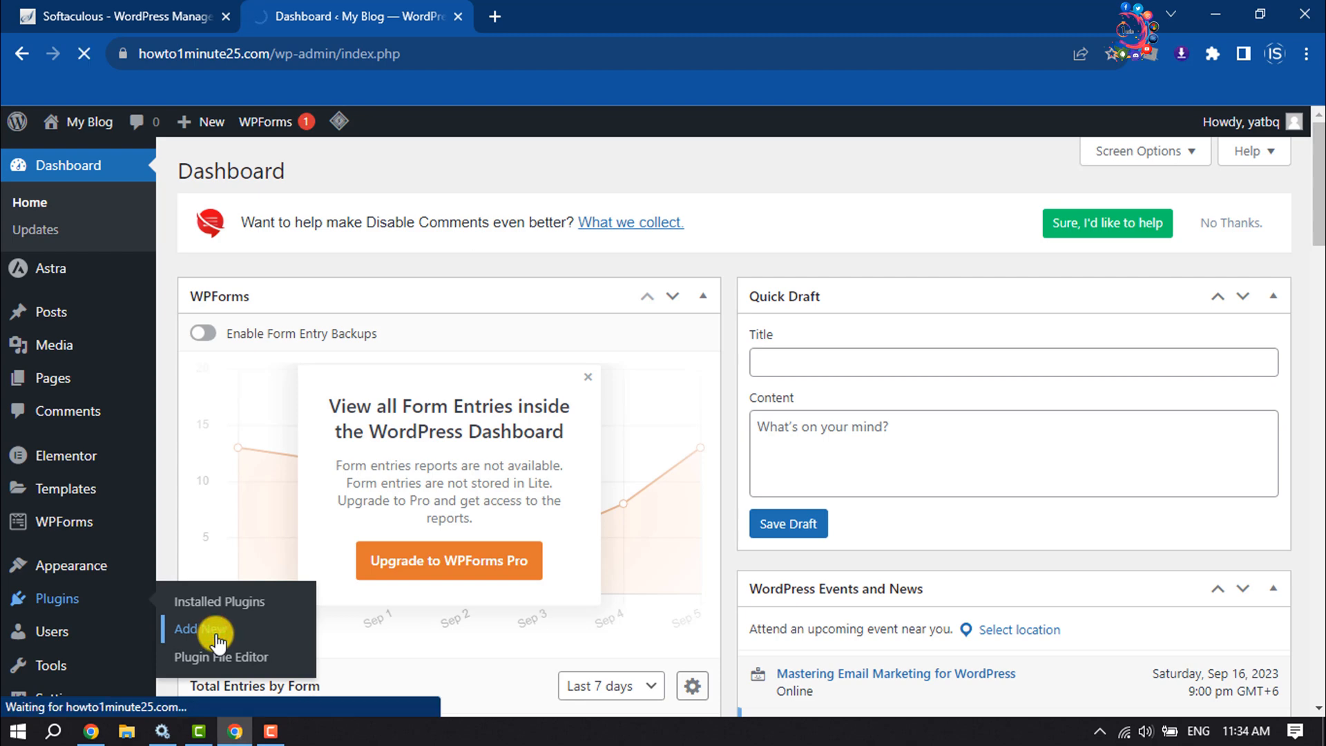
left_click(202, 629)
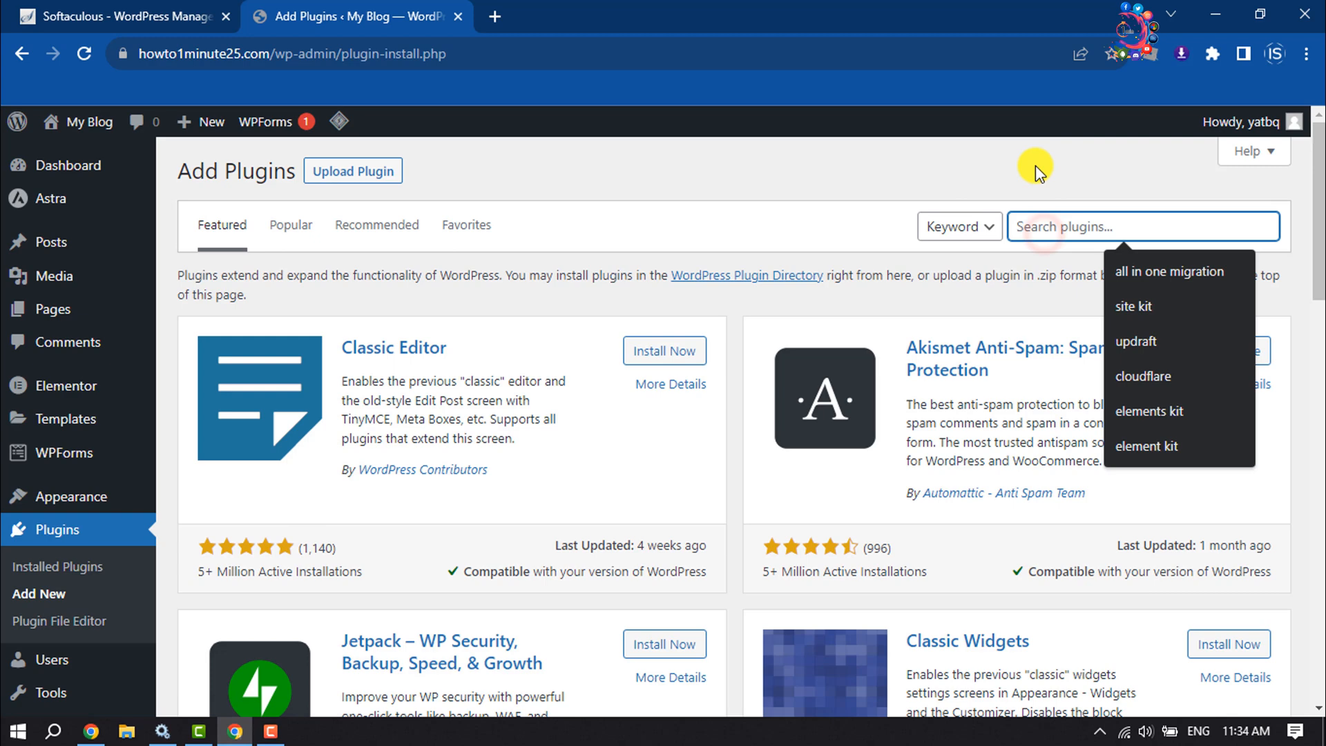
type("clean")
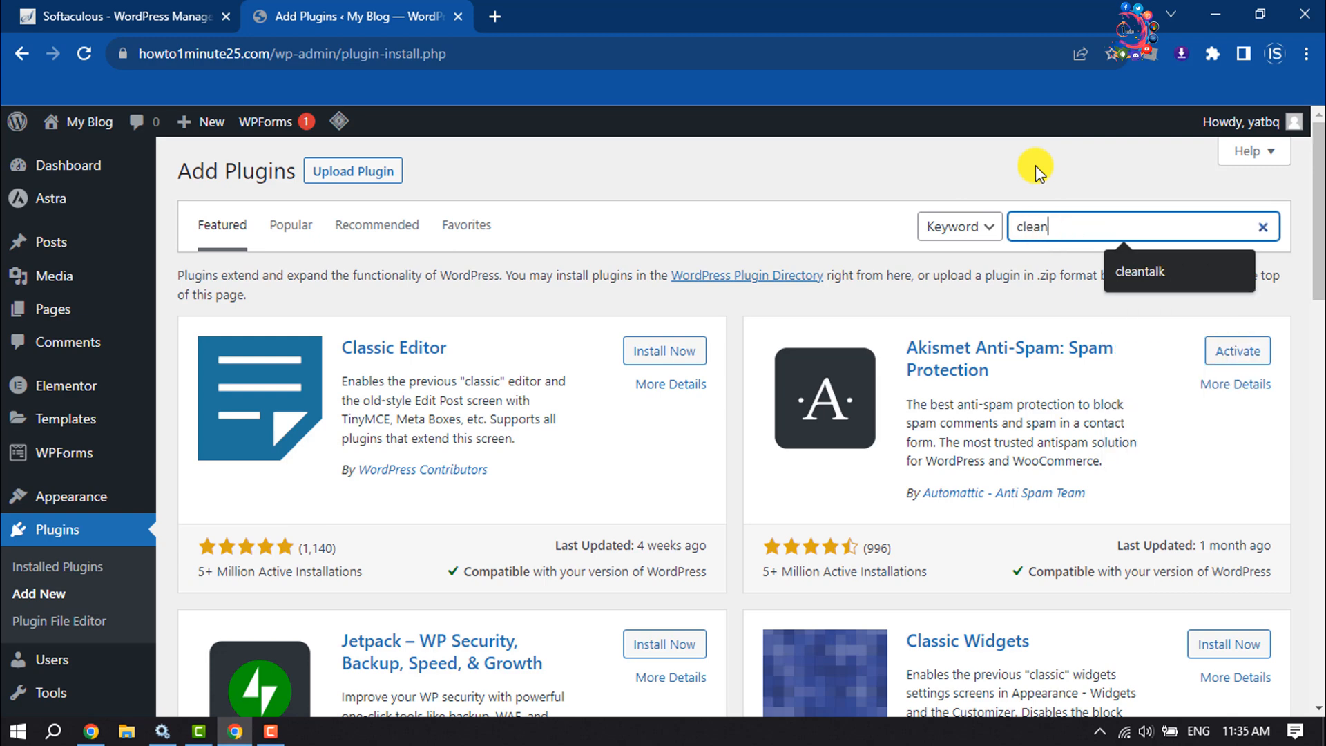
left_click(1139, 271)
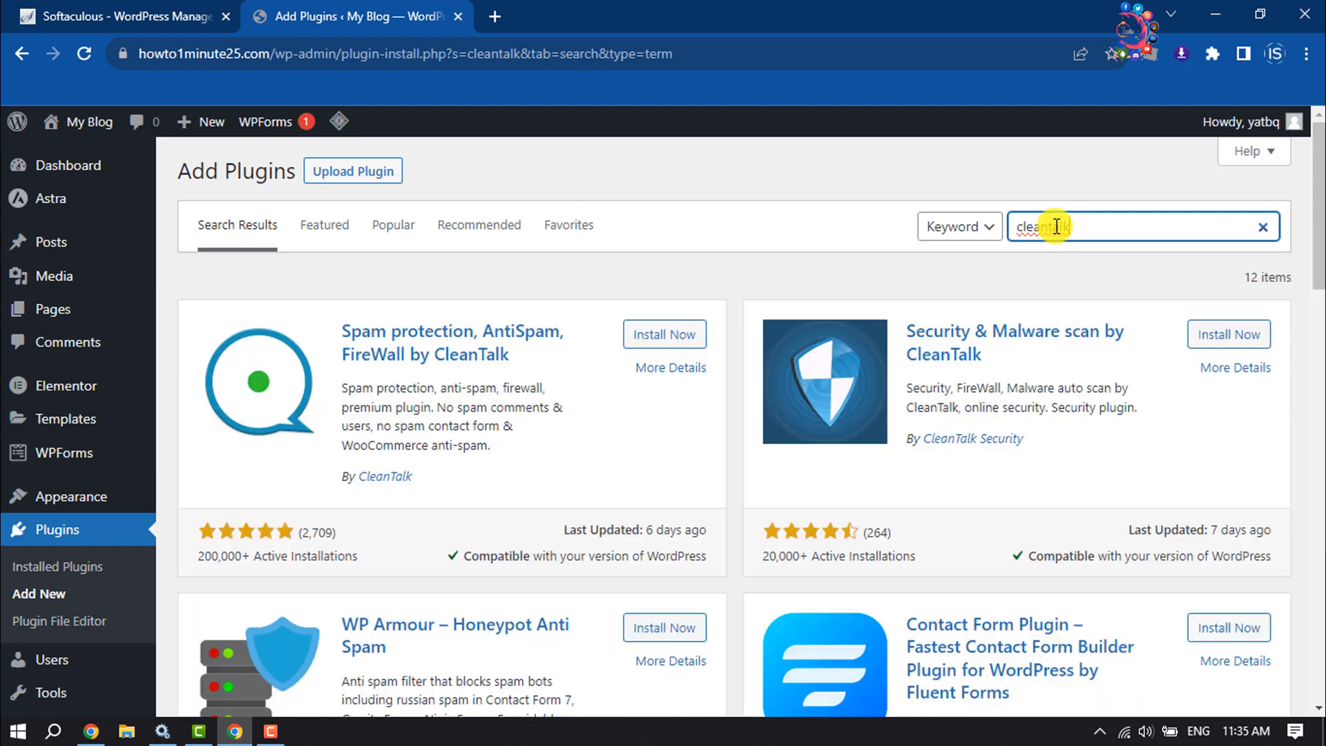
mouse_move(402, 317)
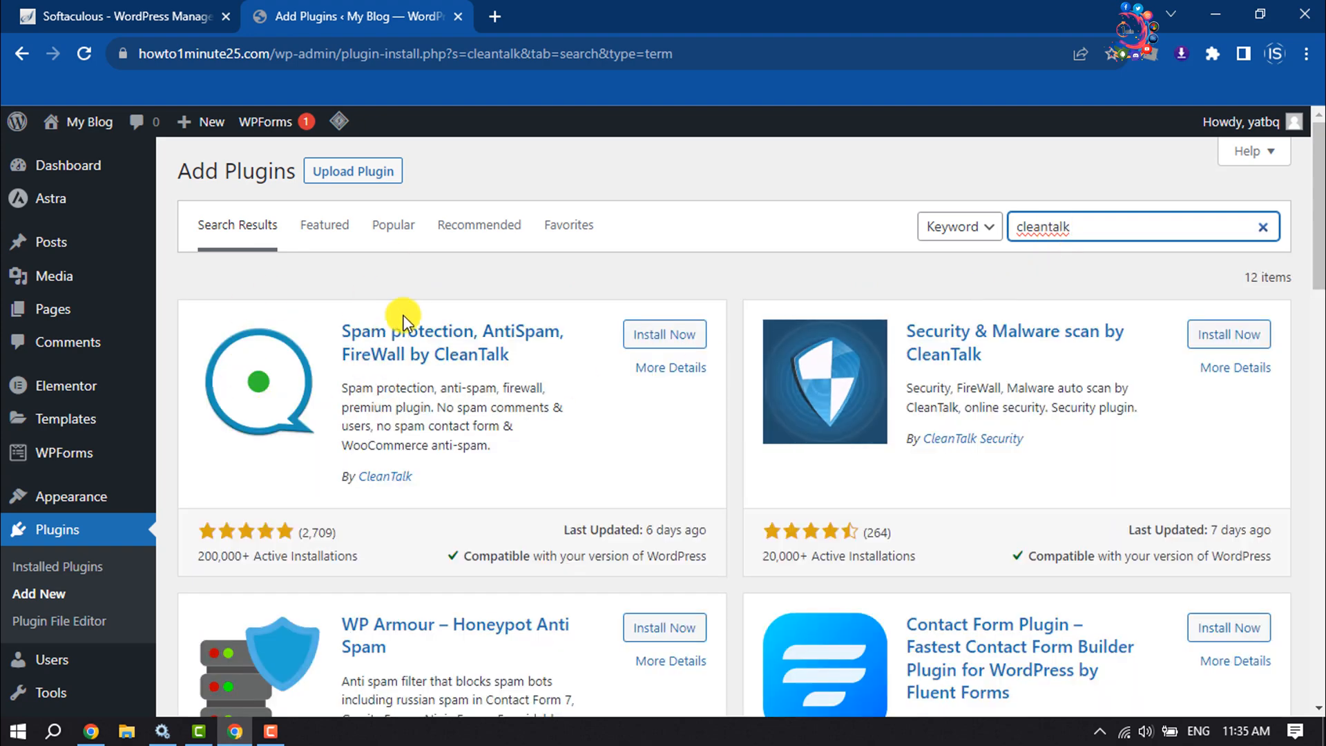
mouse_move(401, 518)
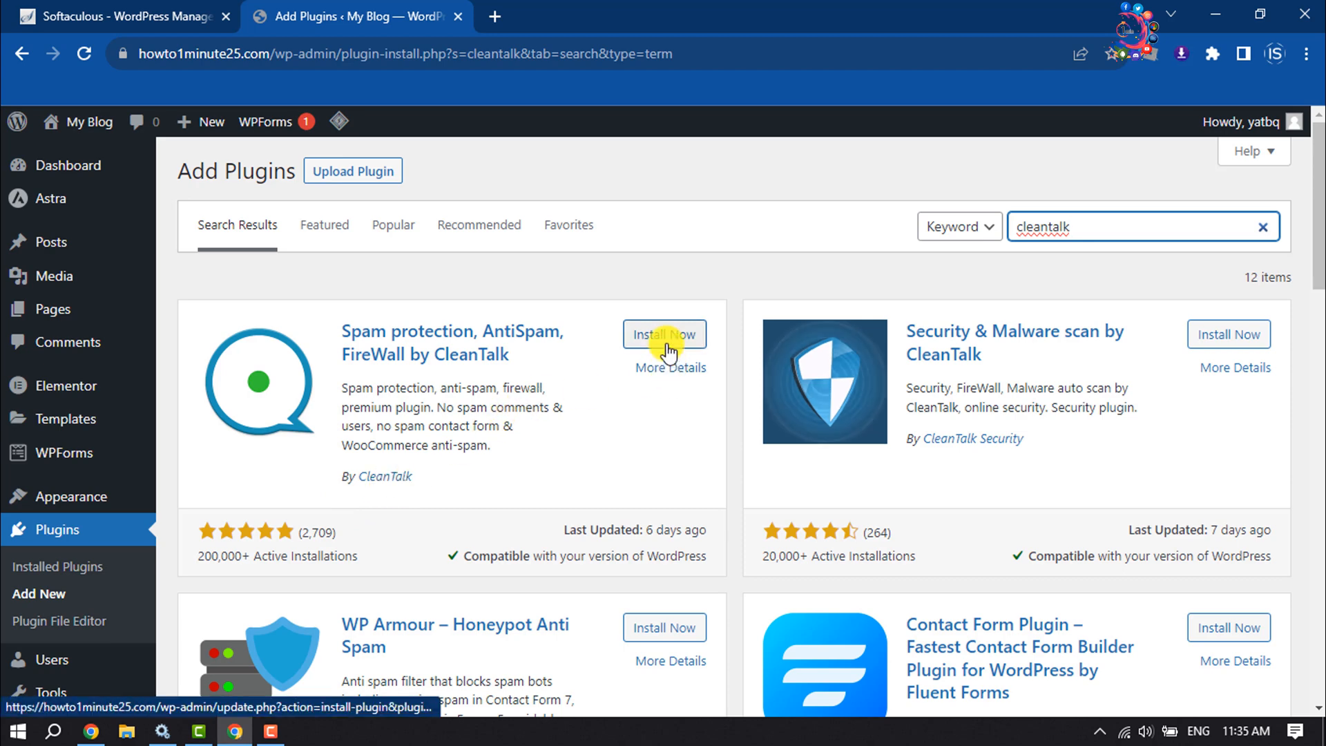
Install and activate 'Spam protection, AntiSpam, FireWall by CleanTalk'
left_click(664, 334)
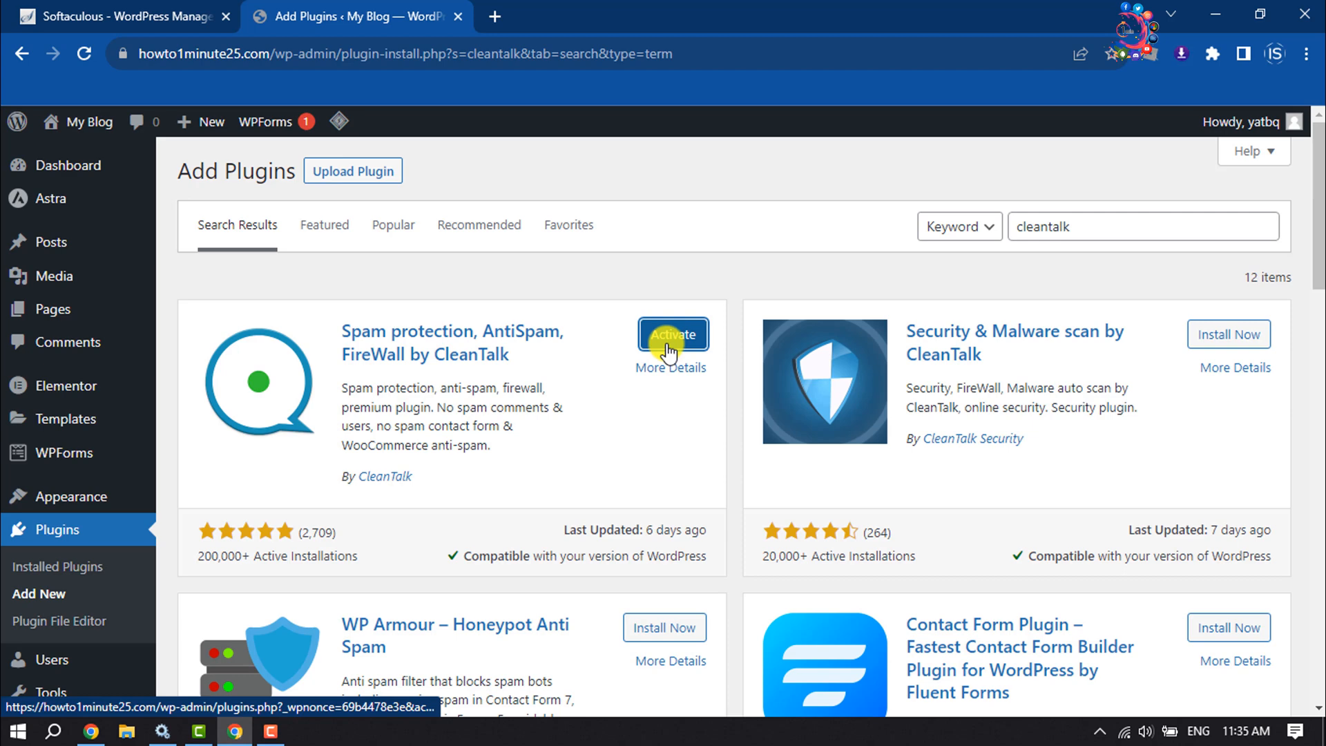
left_click(673, 334)
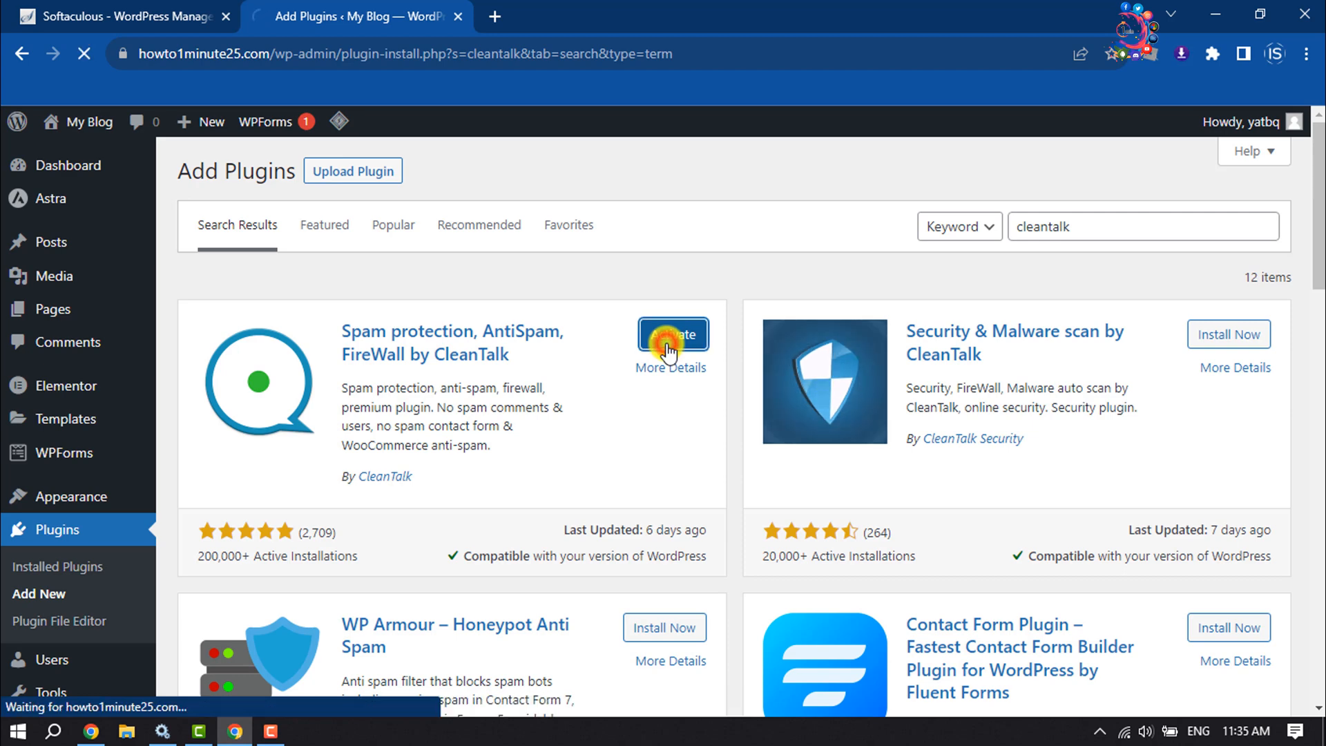
left_click(673, 334)
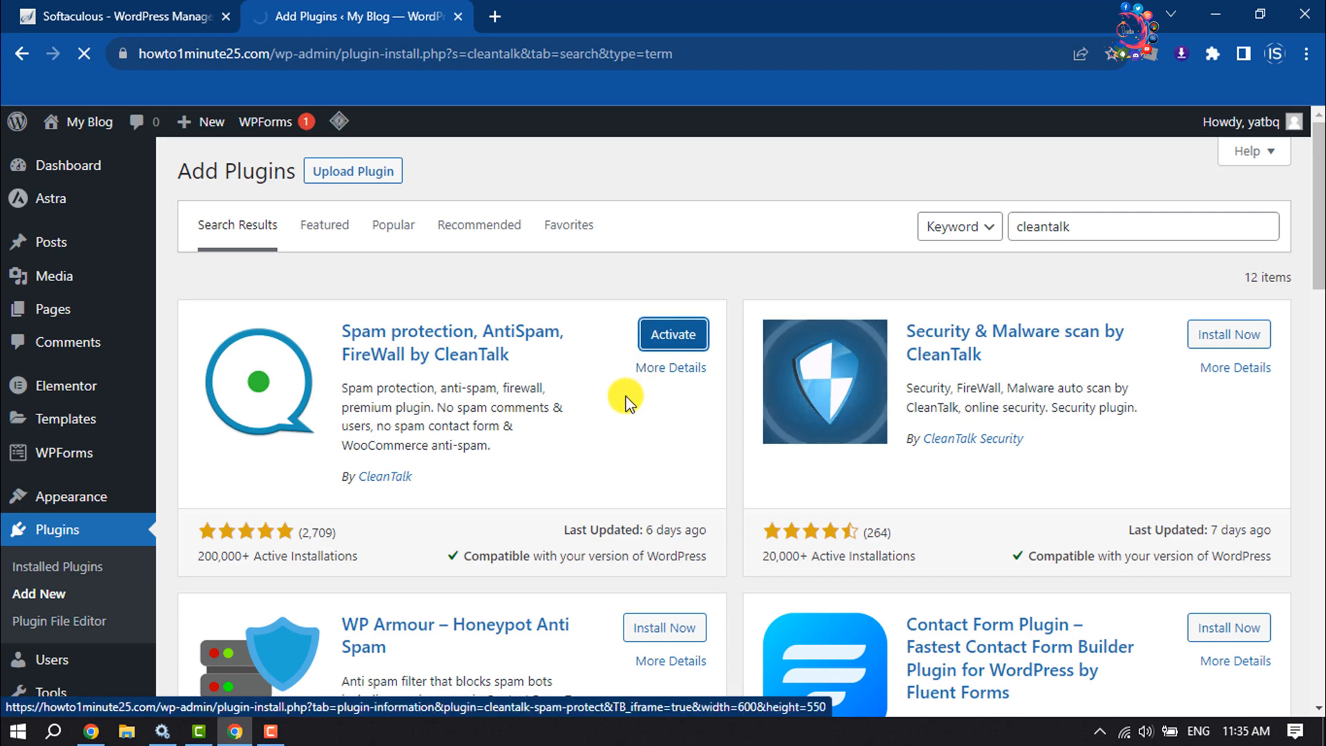
left_click(673, 334)
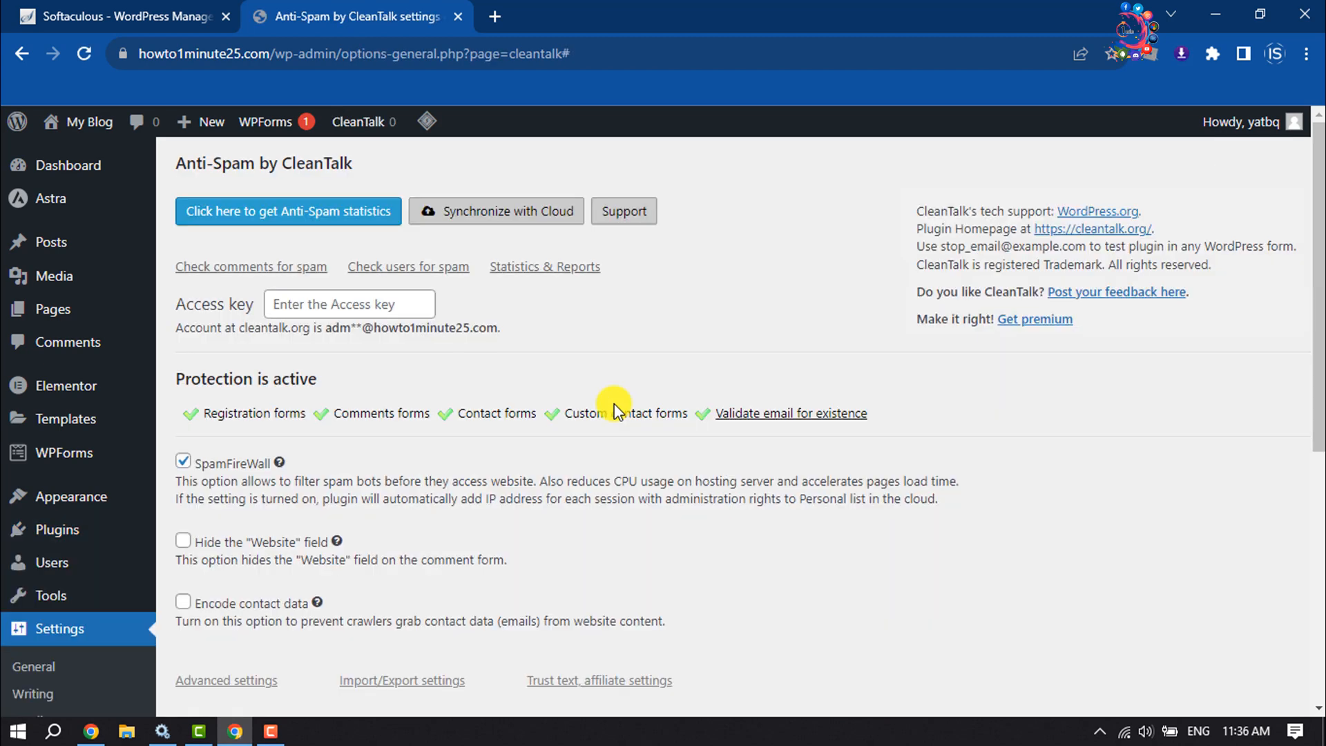
Look over the CleanTalk Anti-Spam settings around the access key field
left_click(350, 304)
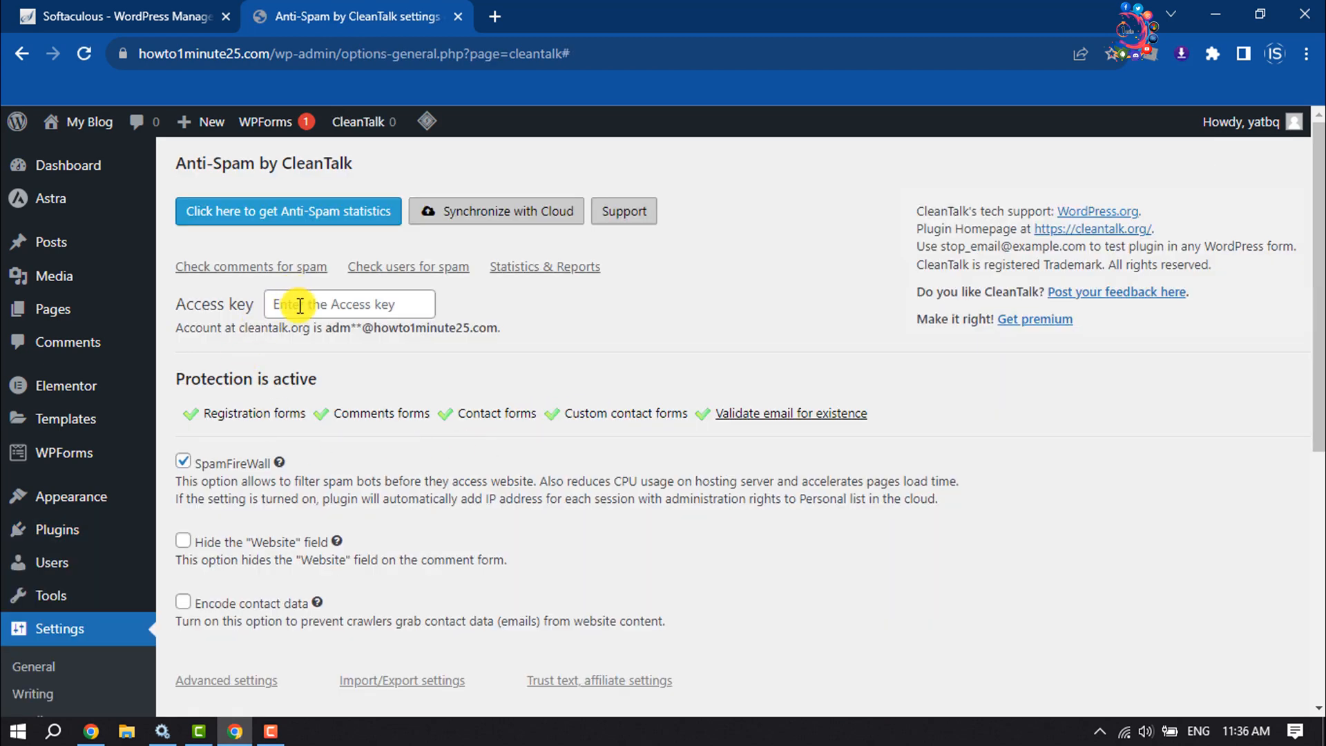
mouse_move(302, 302)
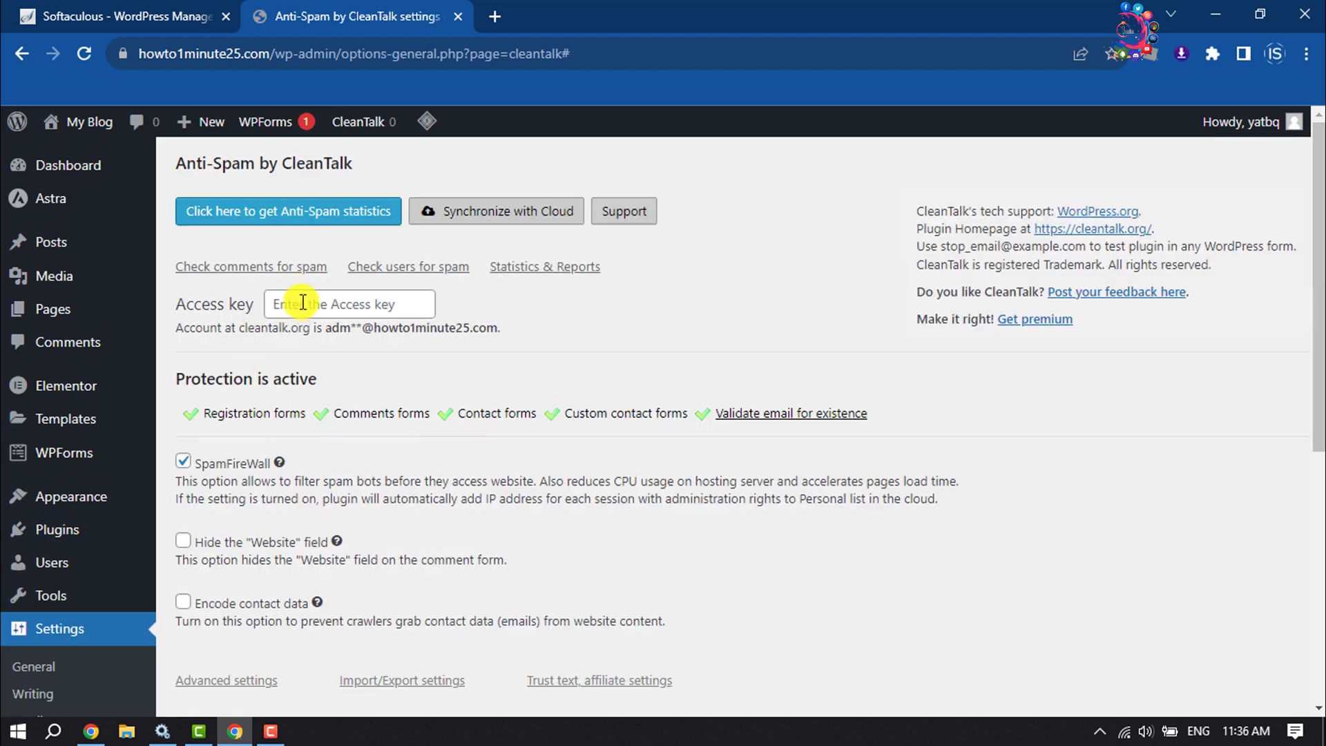
mouse_move(228, 375)
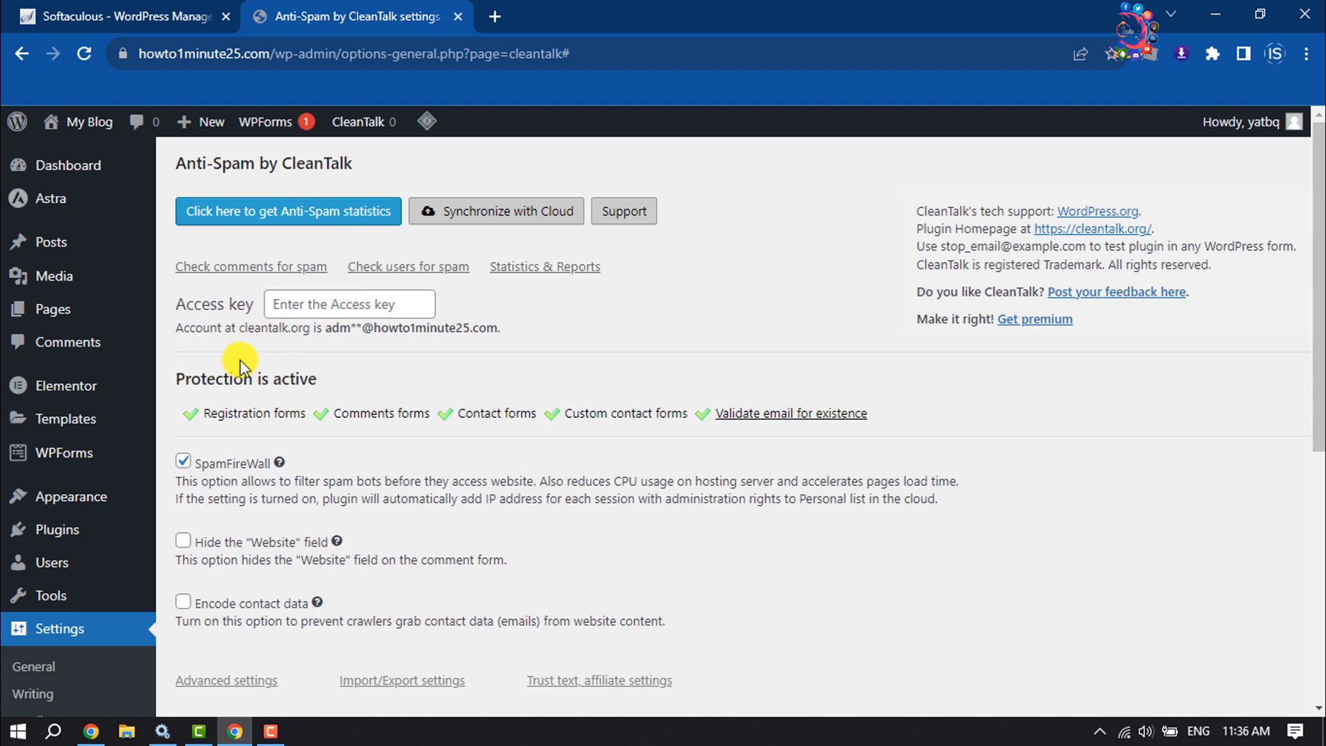
mouse_move(216, 374)
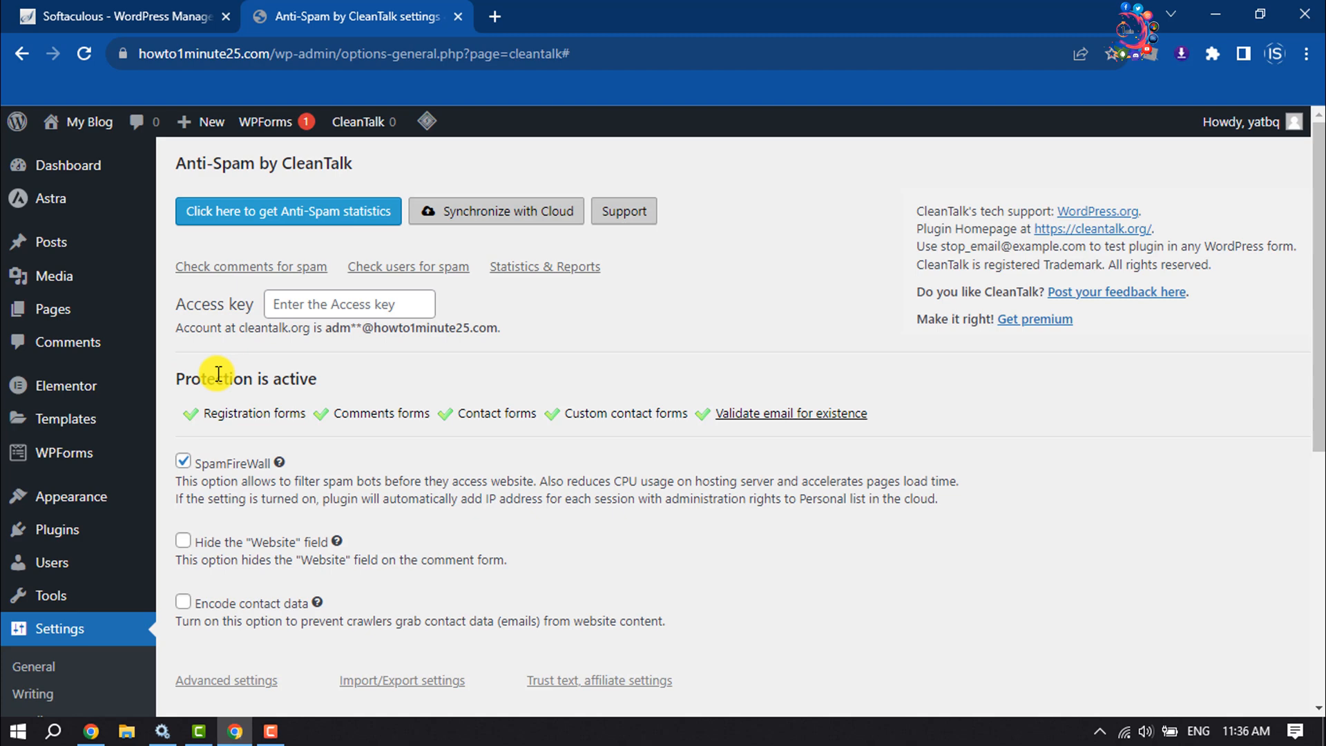
mouse_move(235, 370)
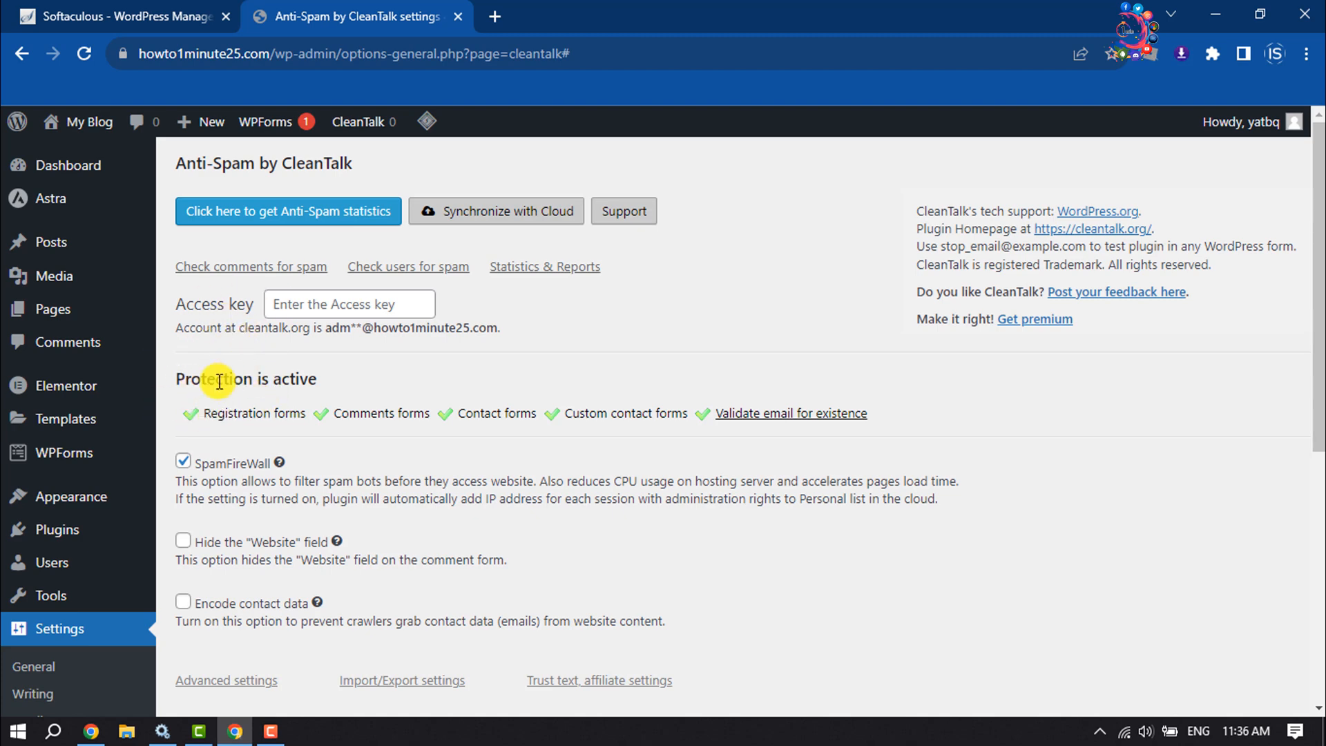
mouse_move(197, 310)
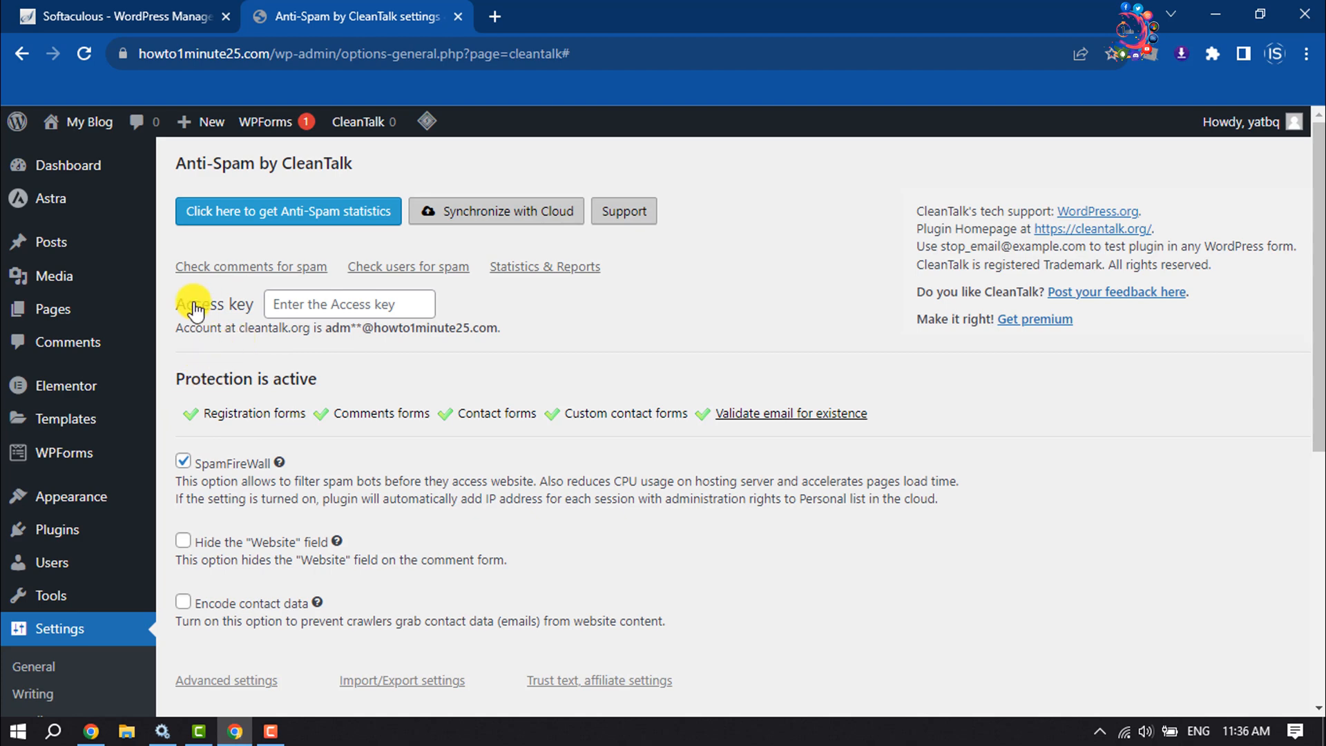
mouse_move(307, 333)
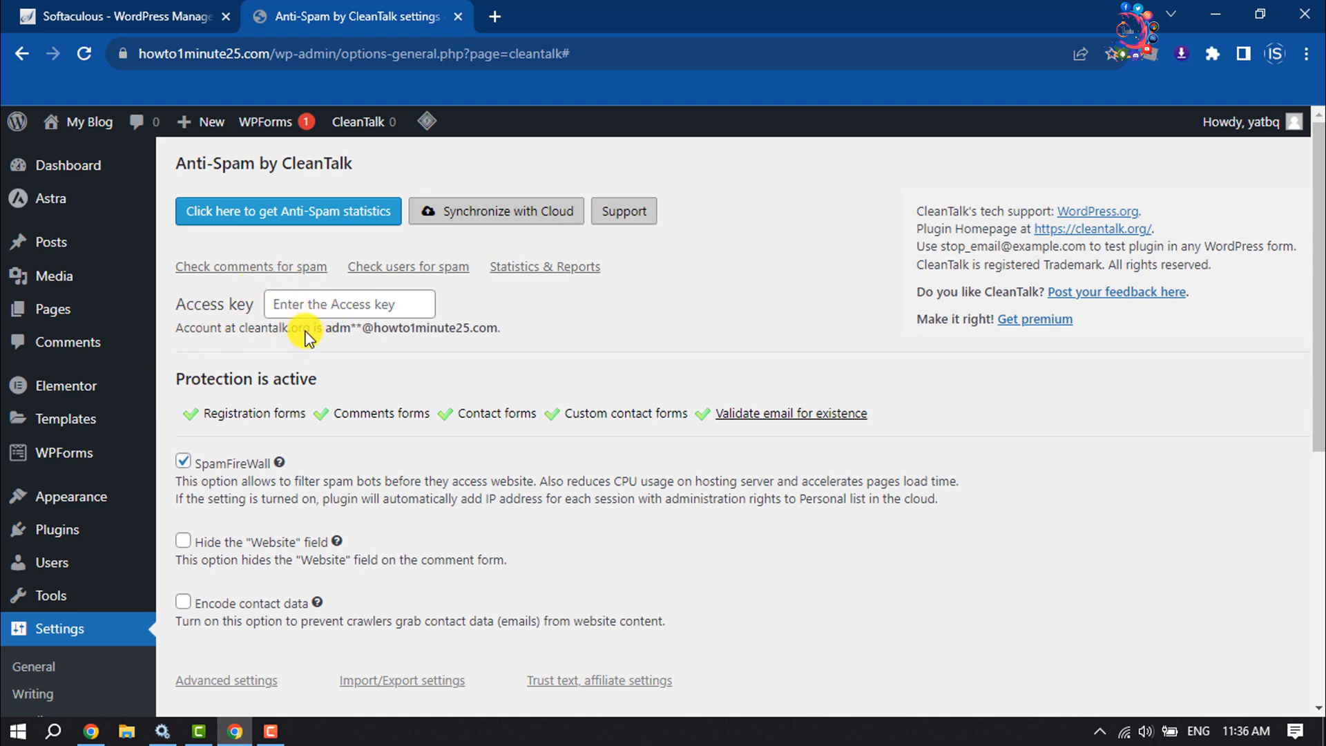
mouse_move(318, 309)
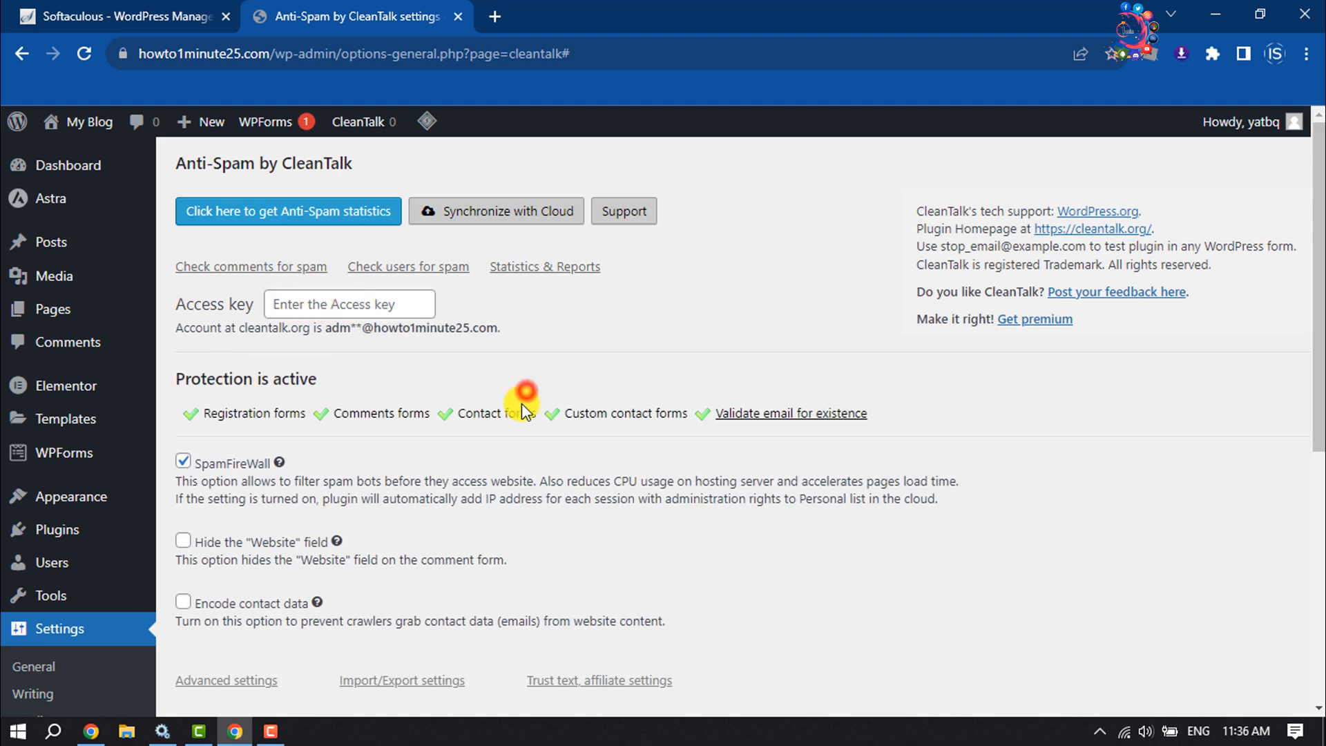
mouse_move(184, 403)
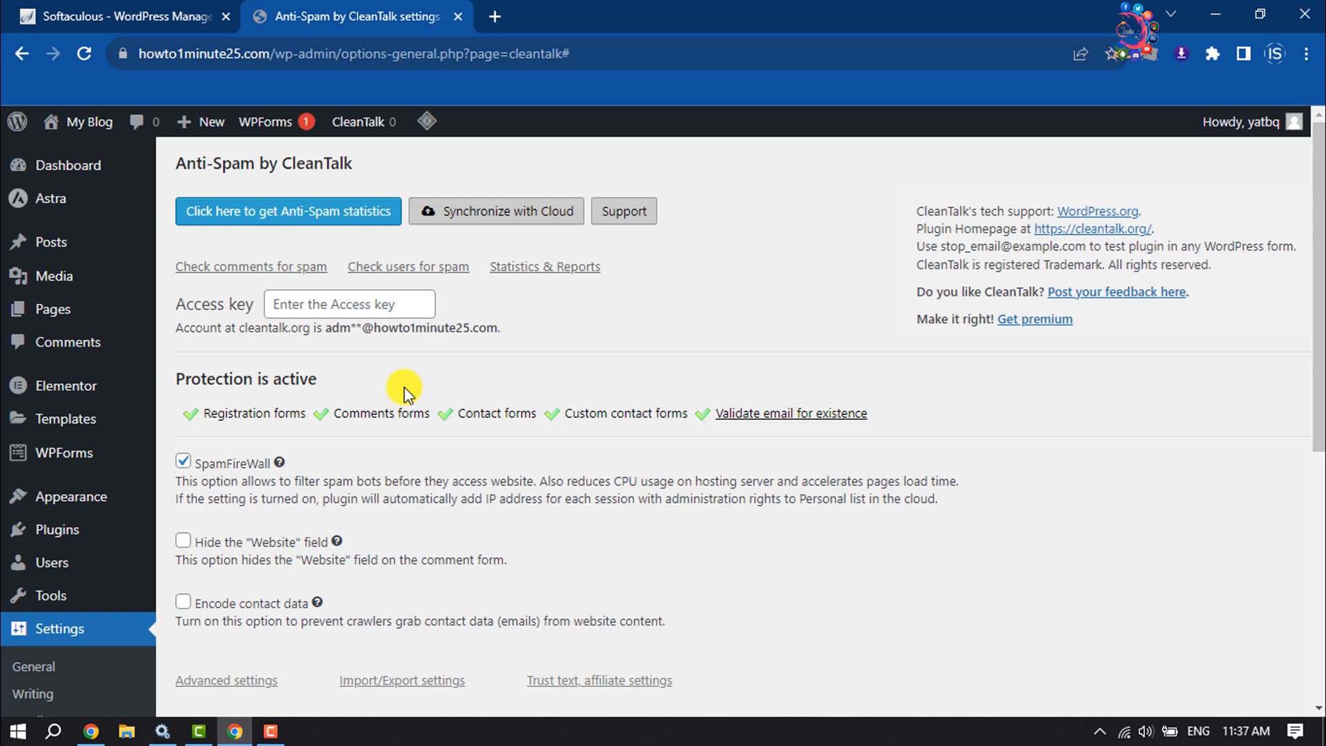
scroll("down", 3)
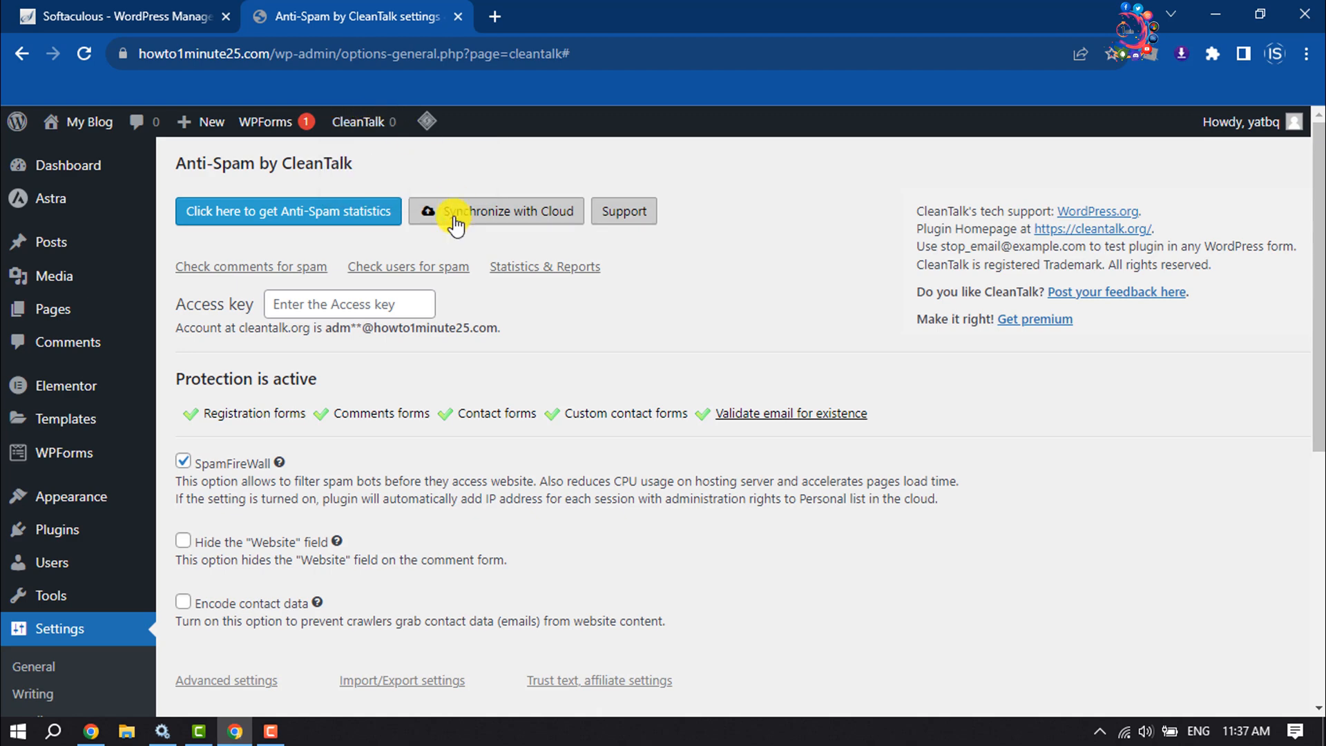
left_click(358, 122)
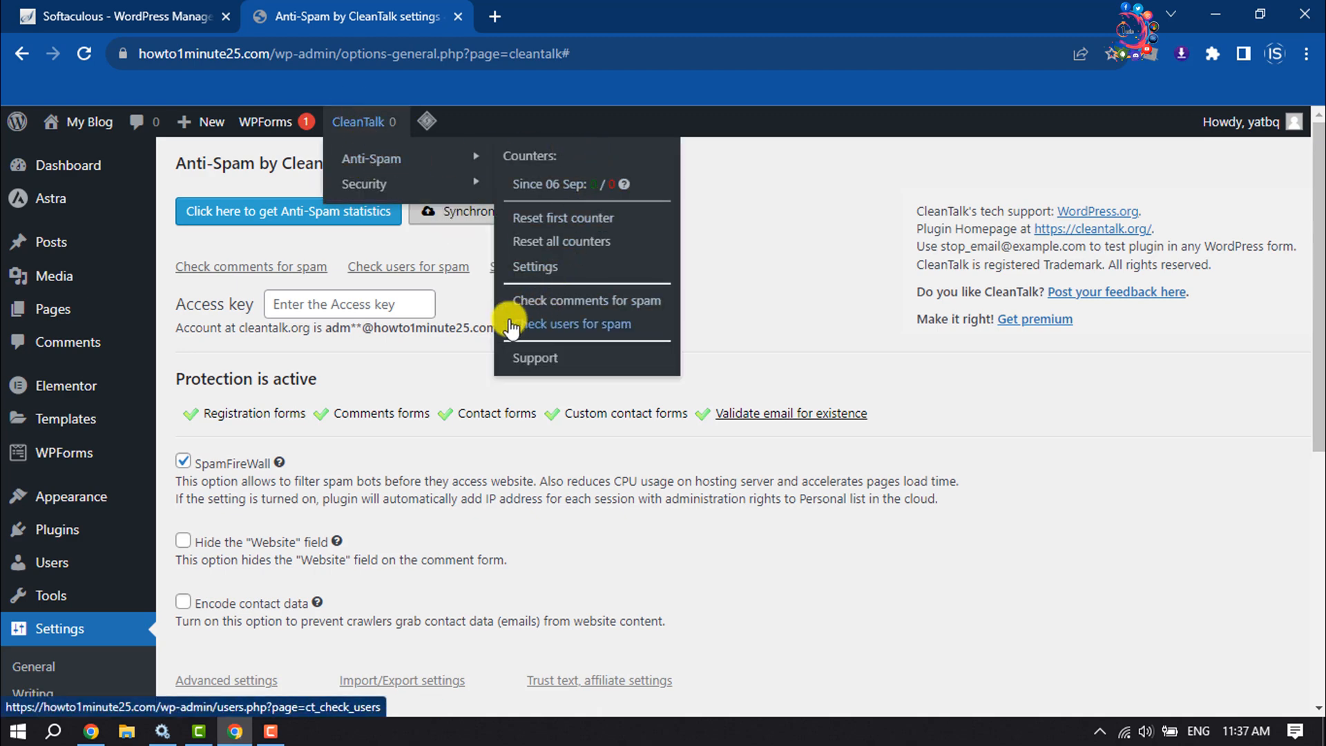
mouse_move(592, 311)
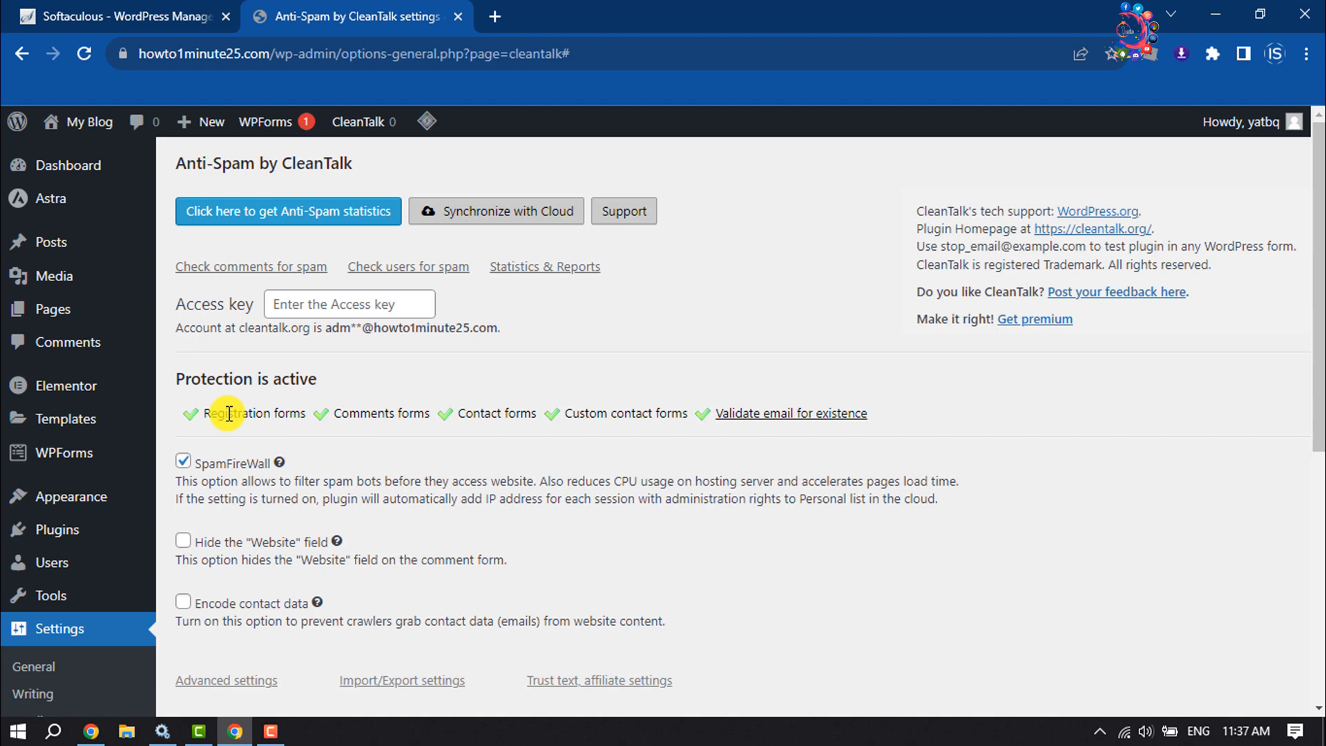
mouse_move(444, 436)
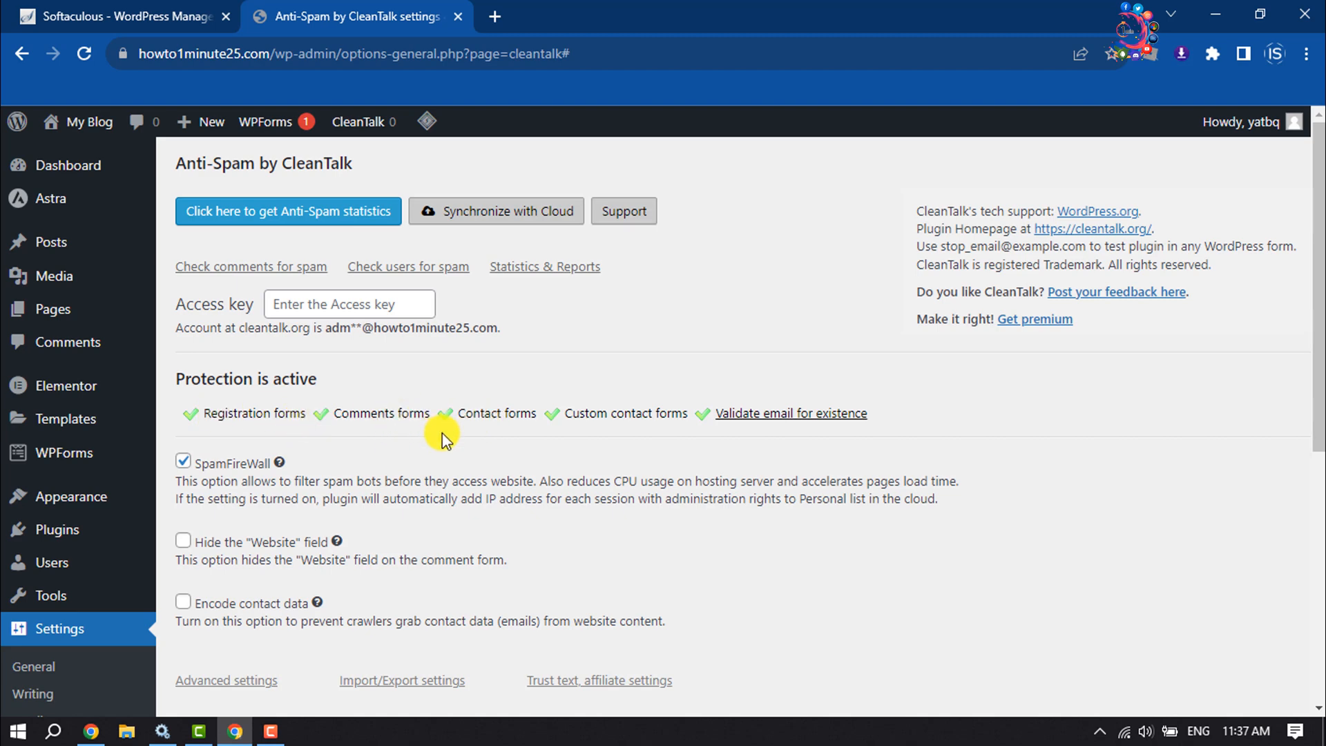
mouse_move(605, 464)
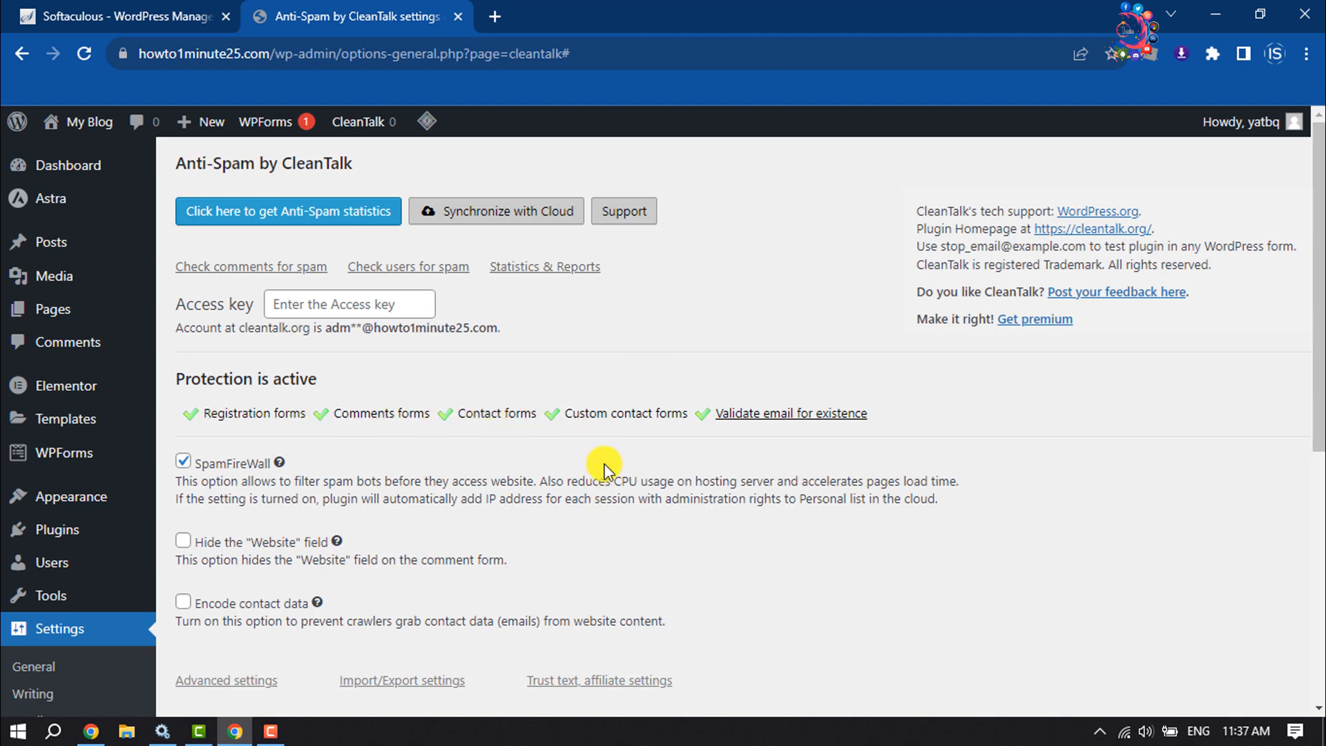
mouse_move(387, 127)
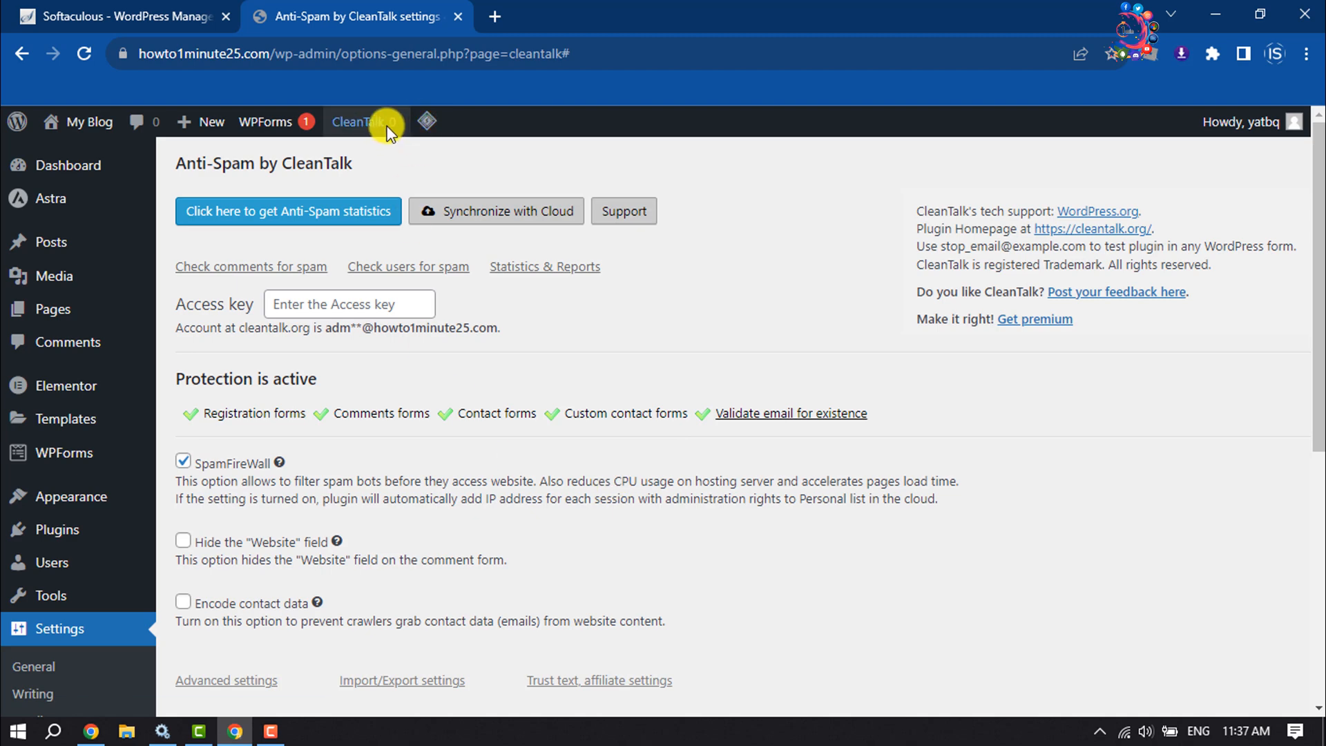
Choose Check comments for spam from the CleanTalk admin-bar menu
left_click(362, 121)
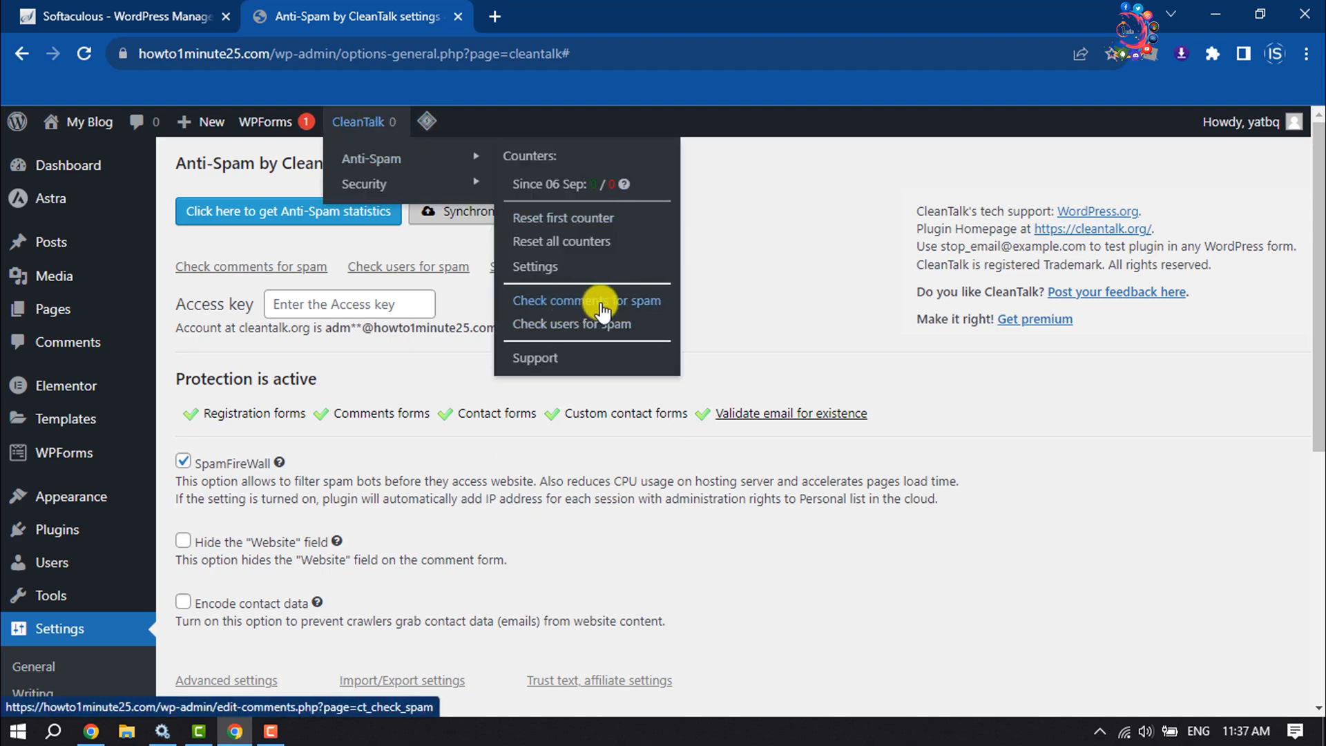
left_click(587, 301)
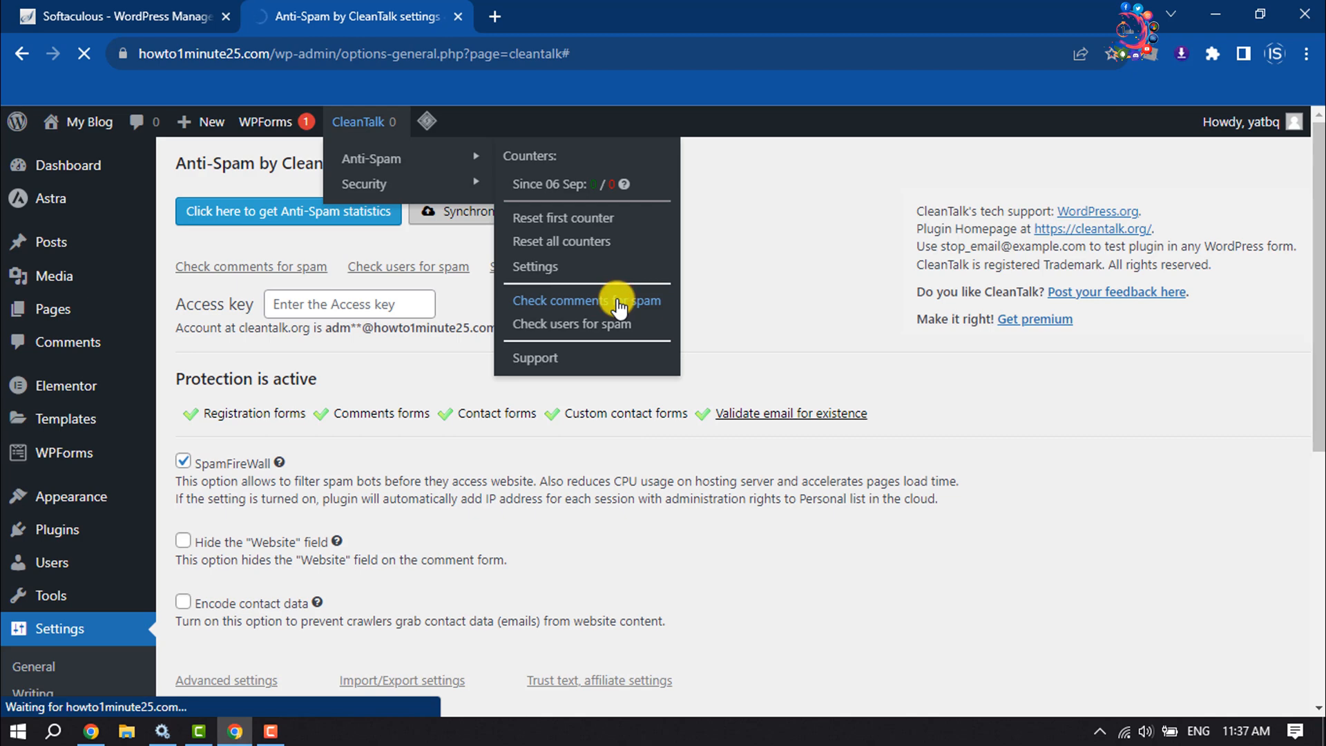
left_click(586, 300)
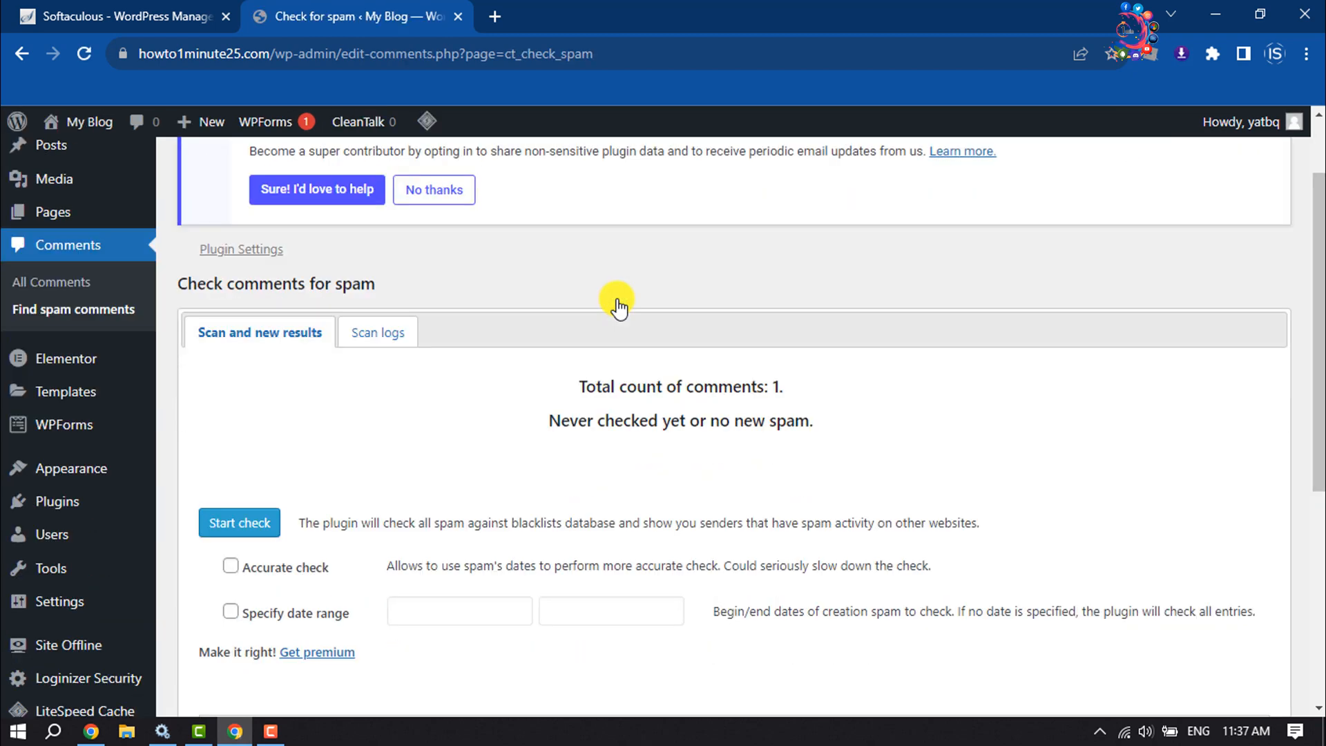
mouse_move(605, 520)
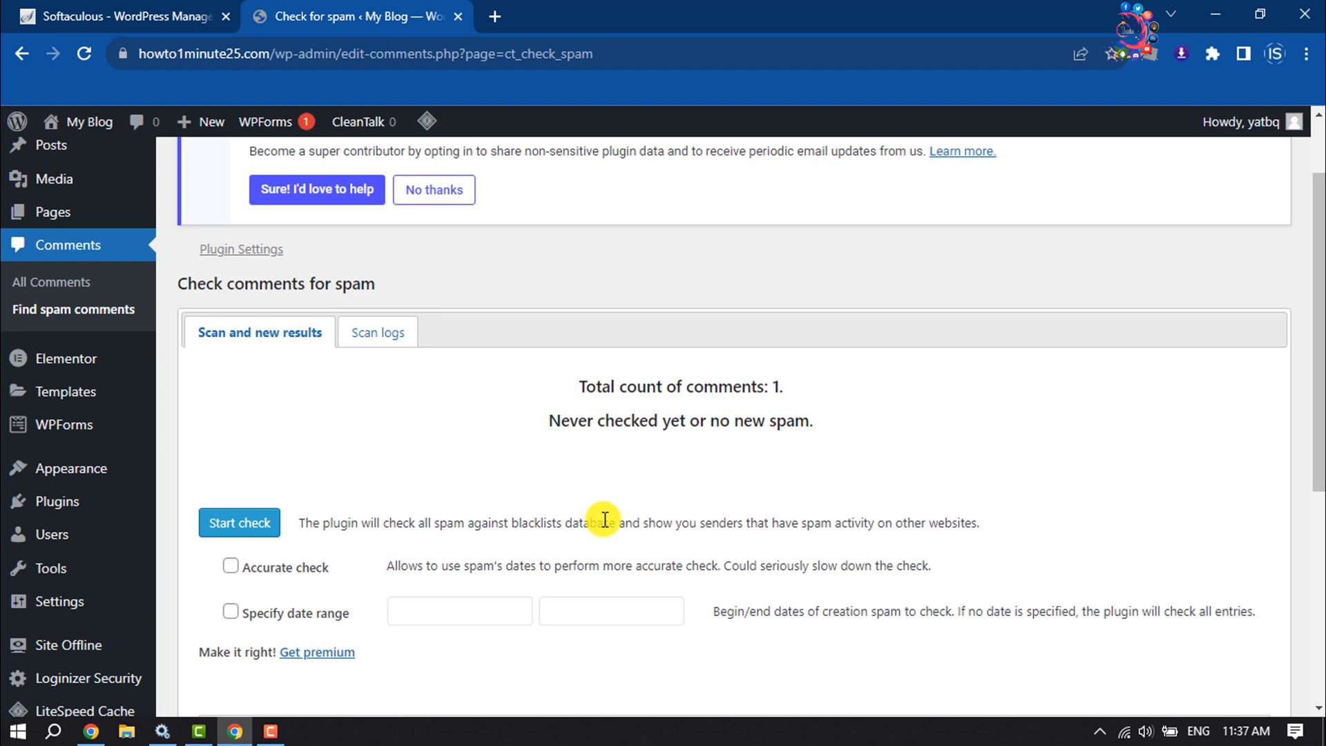
scroll("down", 3)
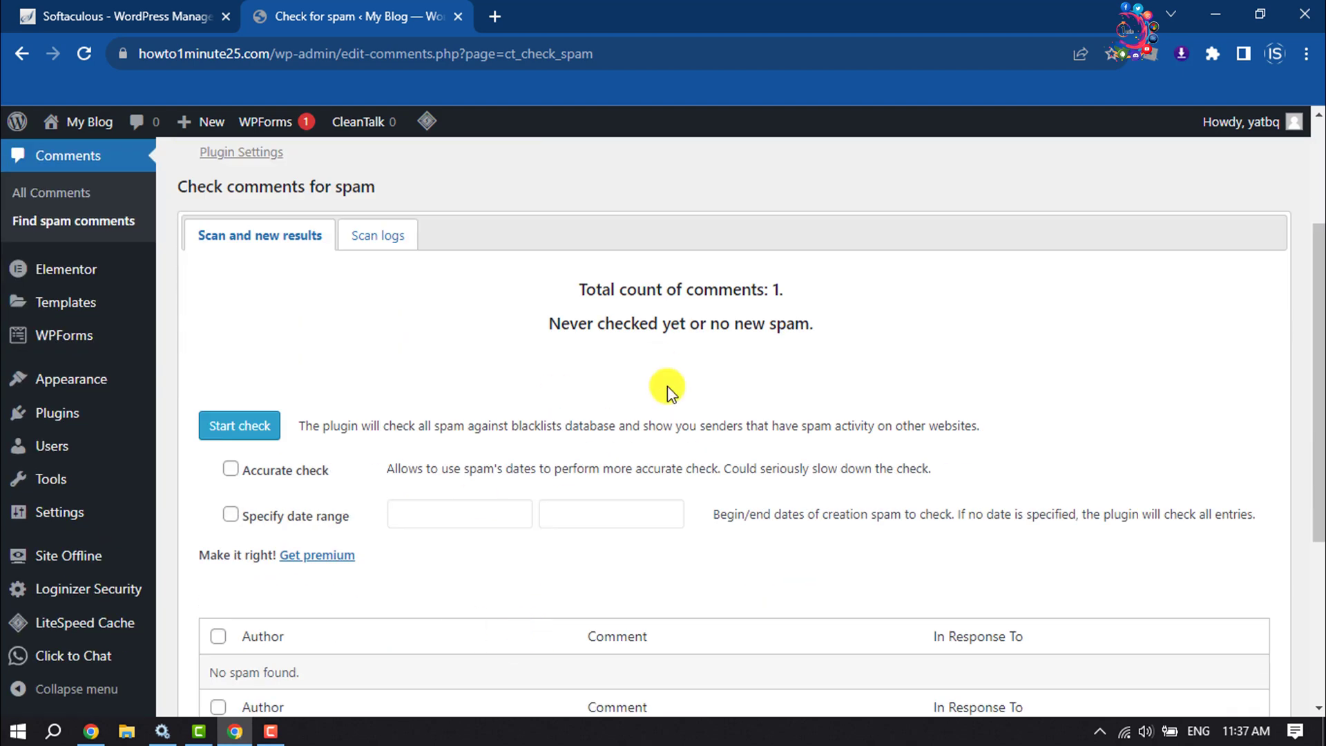
mouse_move(711, 375)
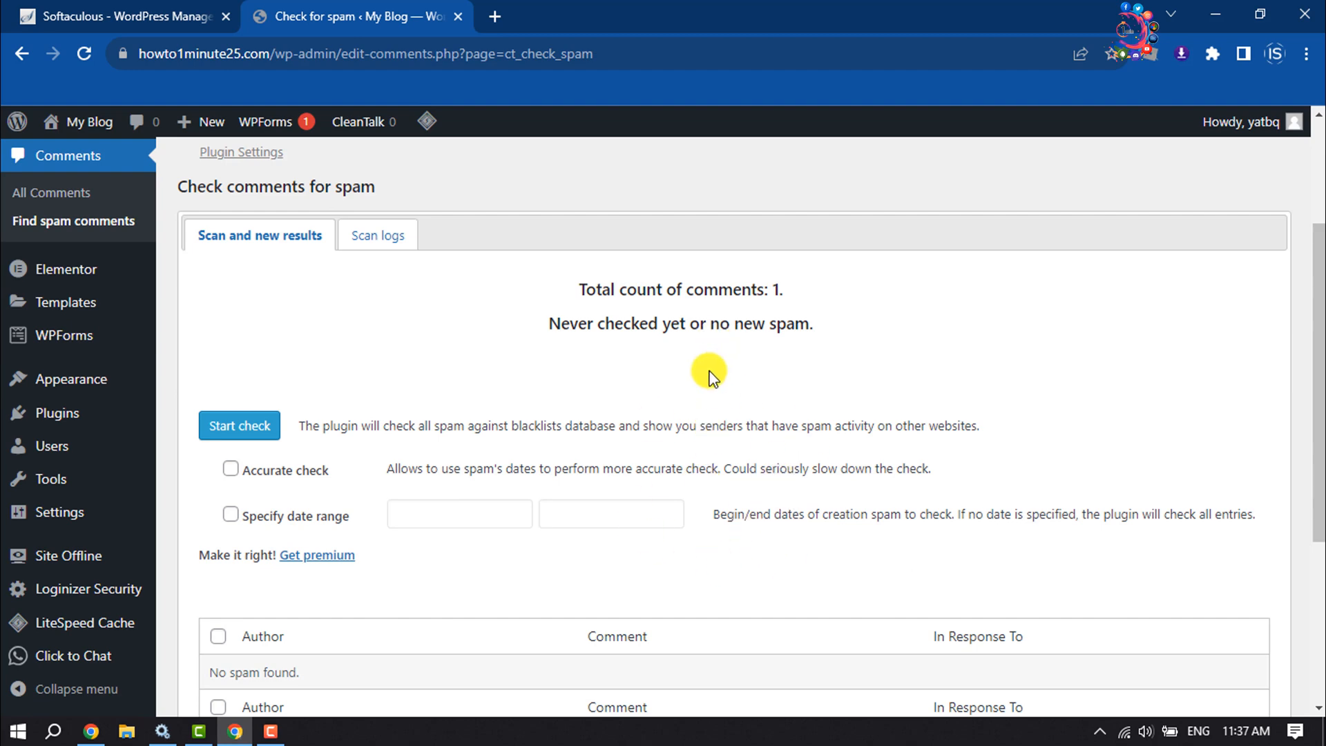
scroll("down", 3)
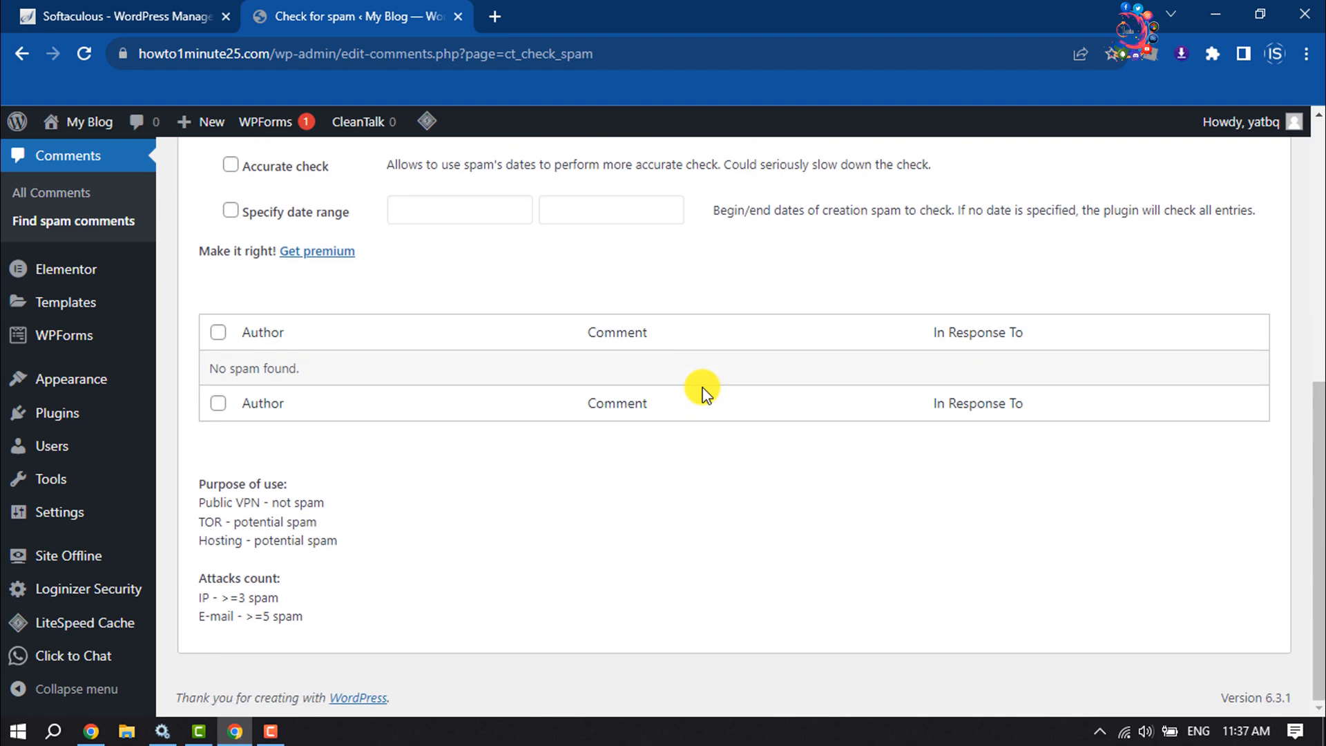
mouse_move(699, 407)
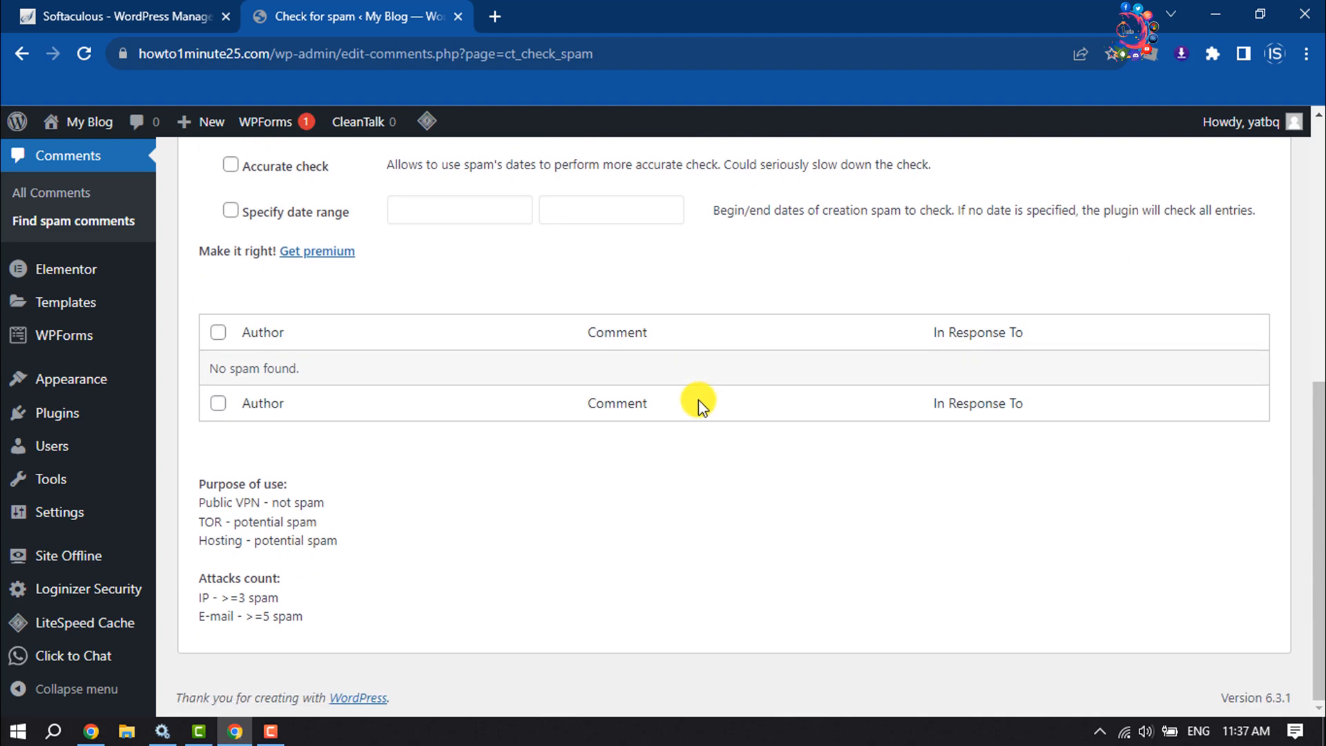